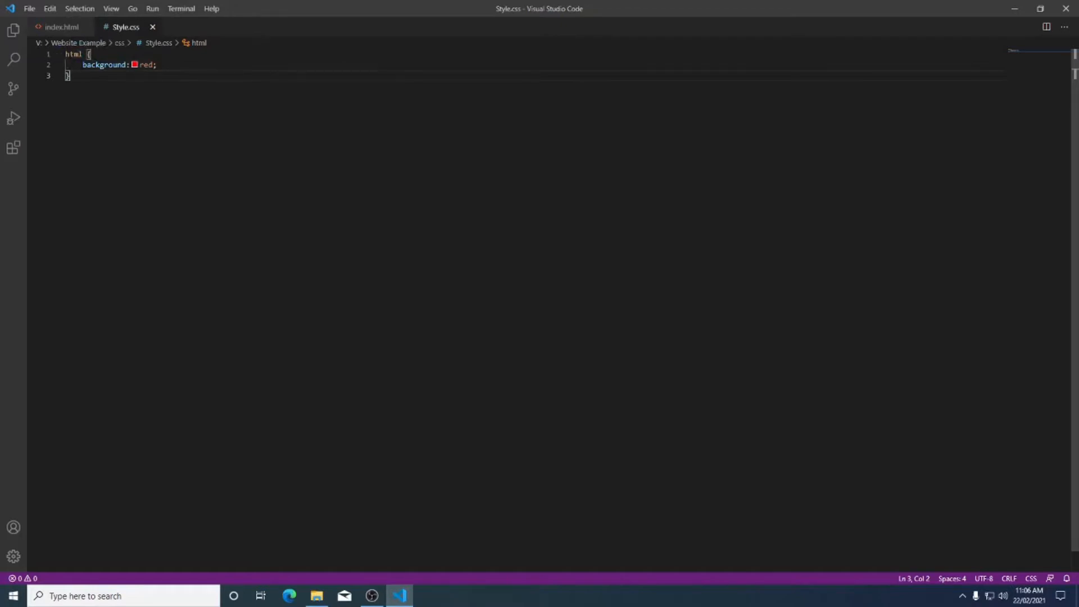
Clear the old html background rule from Style.css and go to the Pictures folder.
key("ctrl+a")
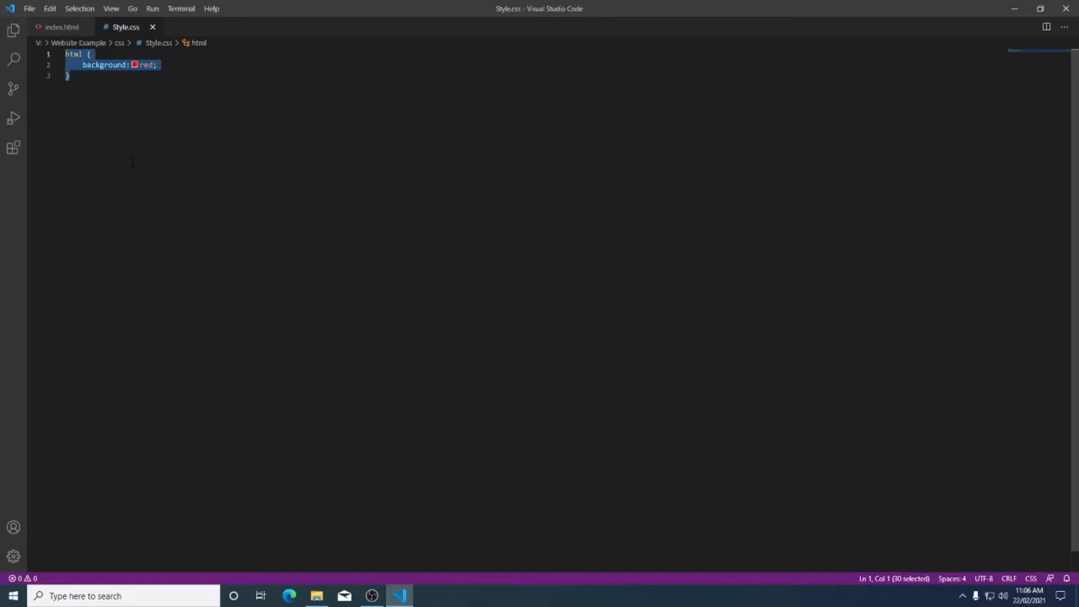
key("Delete")
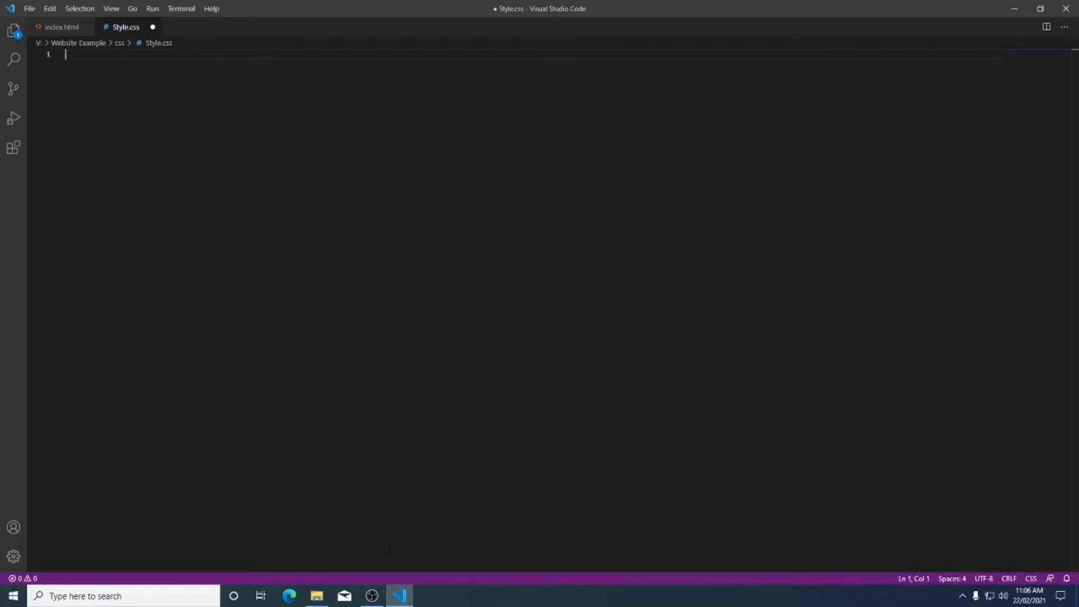
left_click(317, 596)
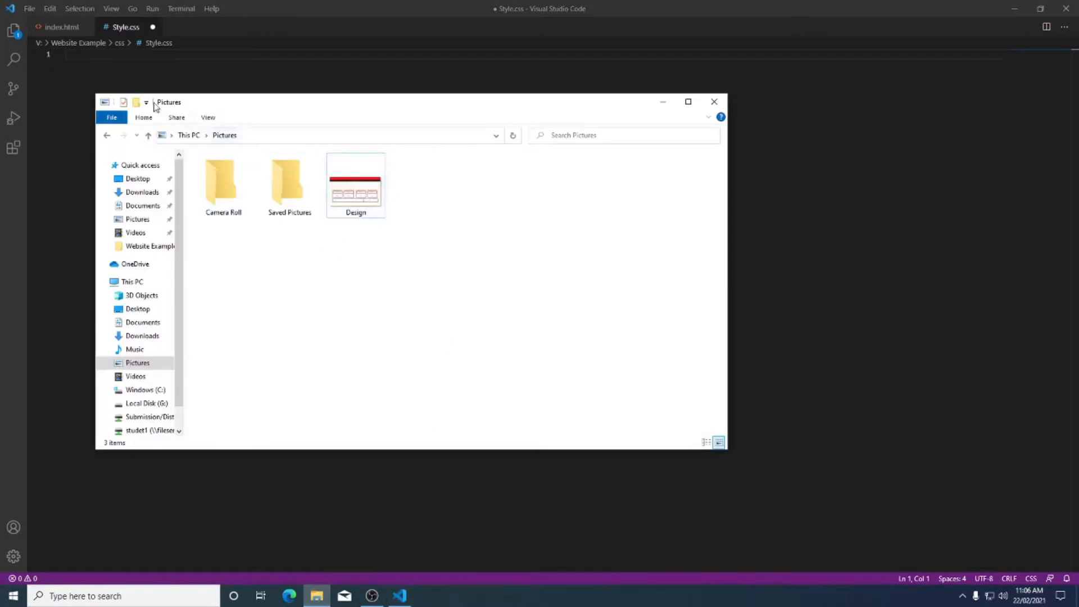
View the Design mockup in Photos to study its red Header/Logo bar.
double_click(356, 186)
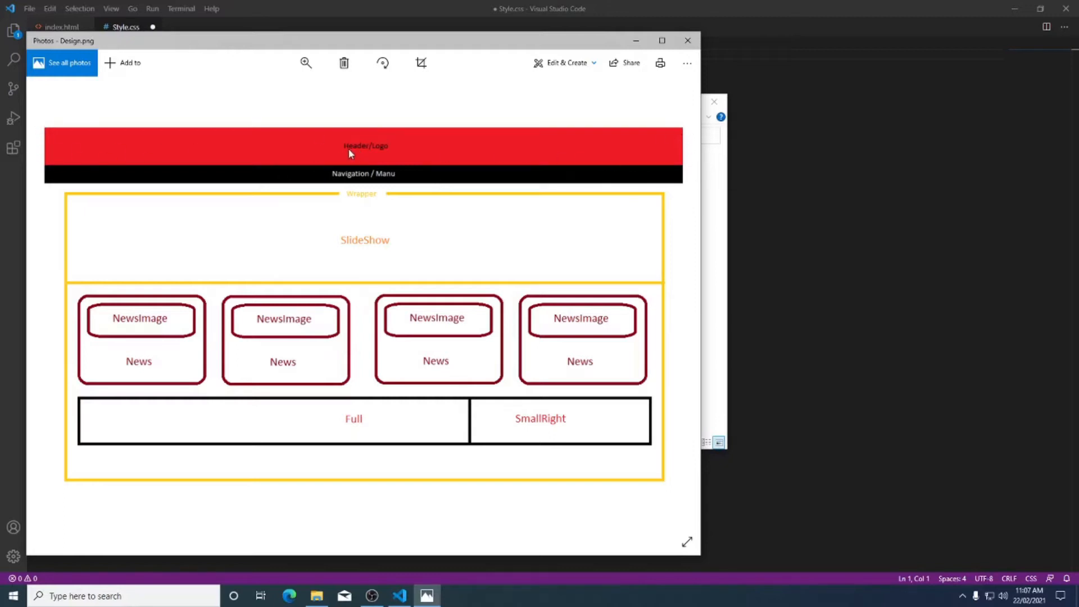
mouse_move(384, 150)
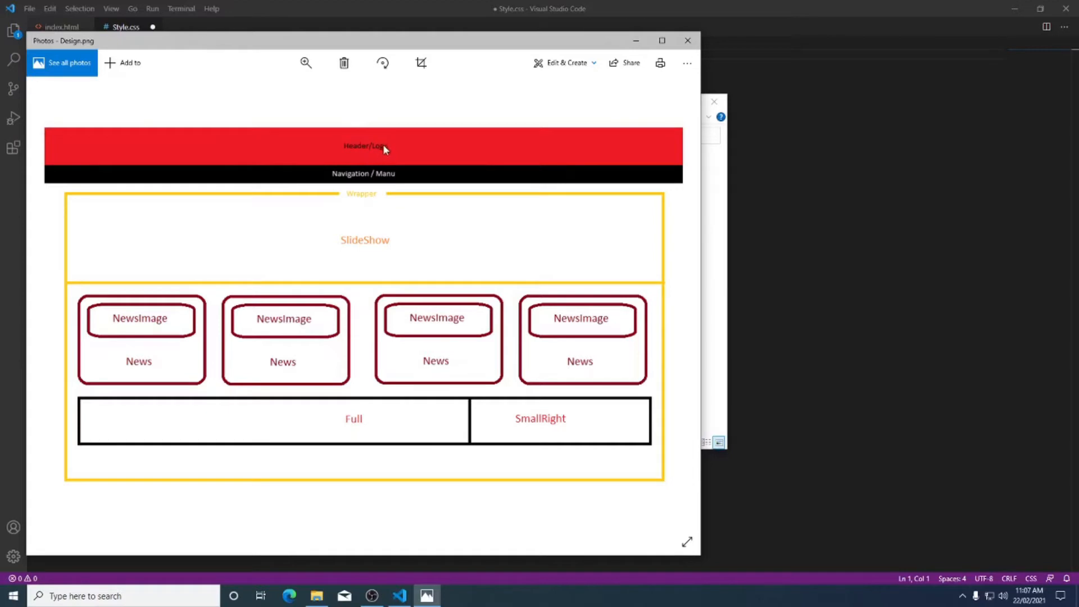
mouse_move(324, 178)
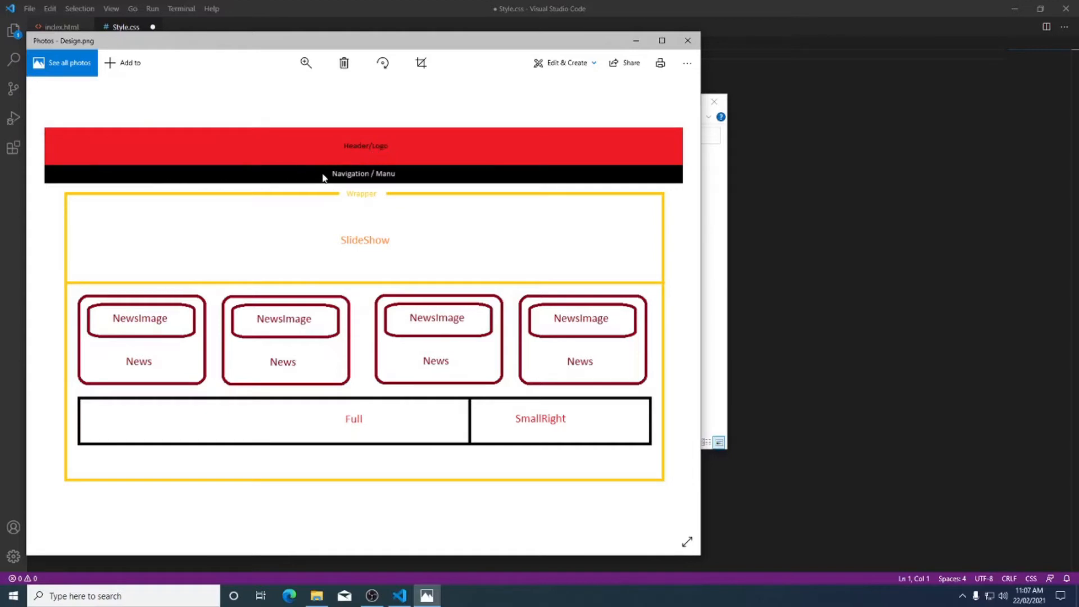
mouse_move(229, 178)
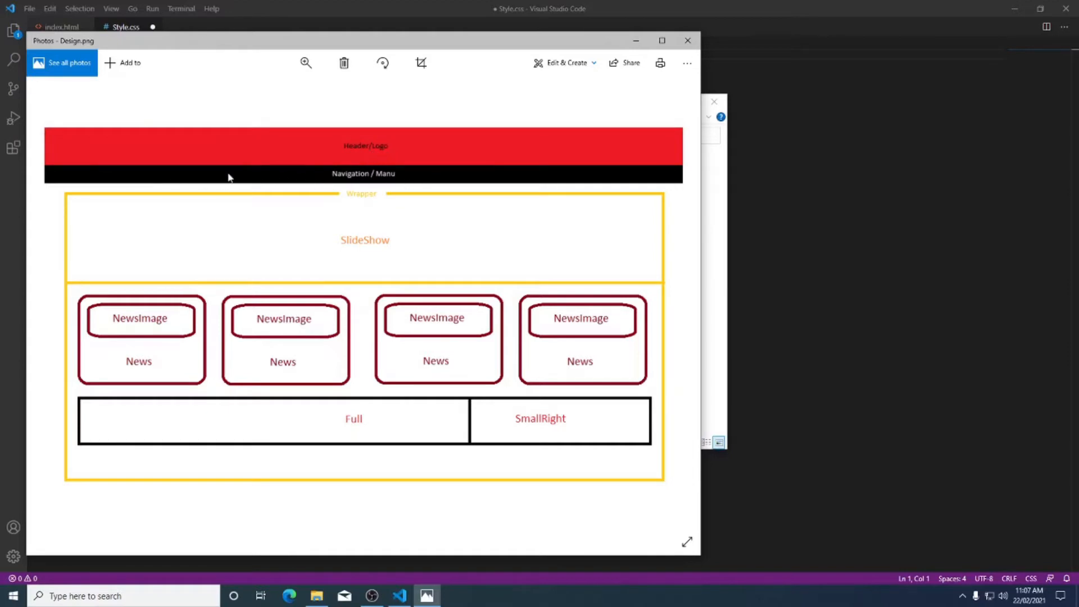
mouse_move(527, 186)
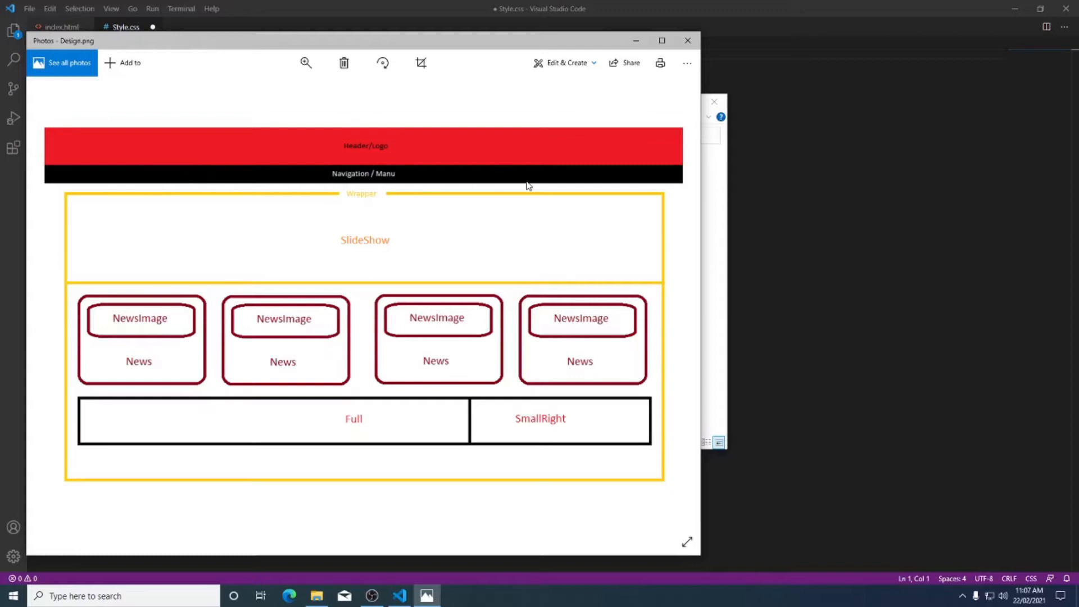
mouse_move(622, 246)
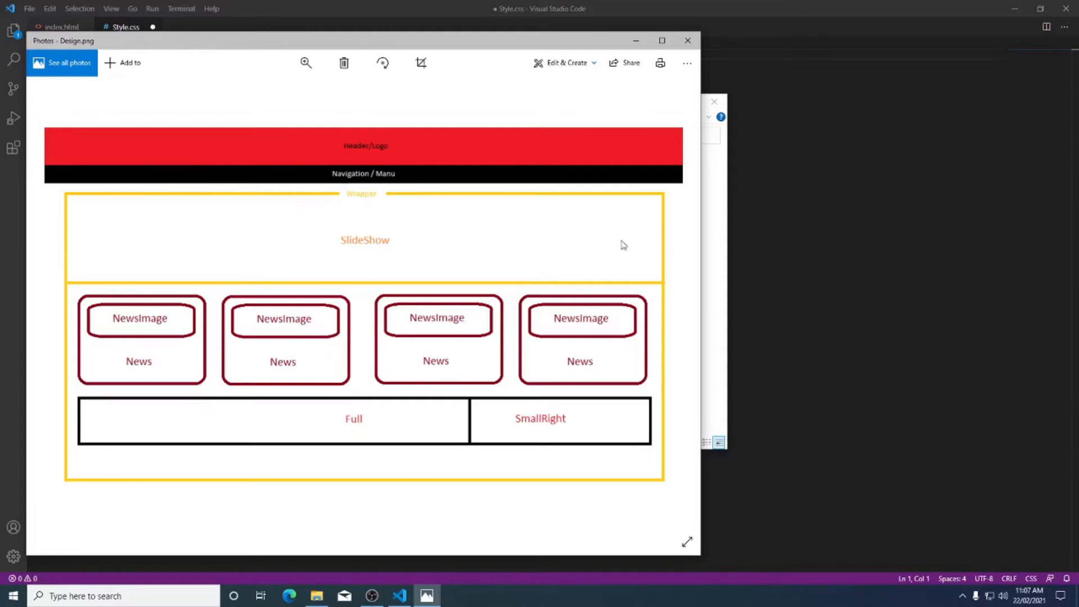
mouse_move(292, 205)
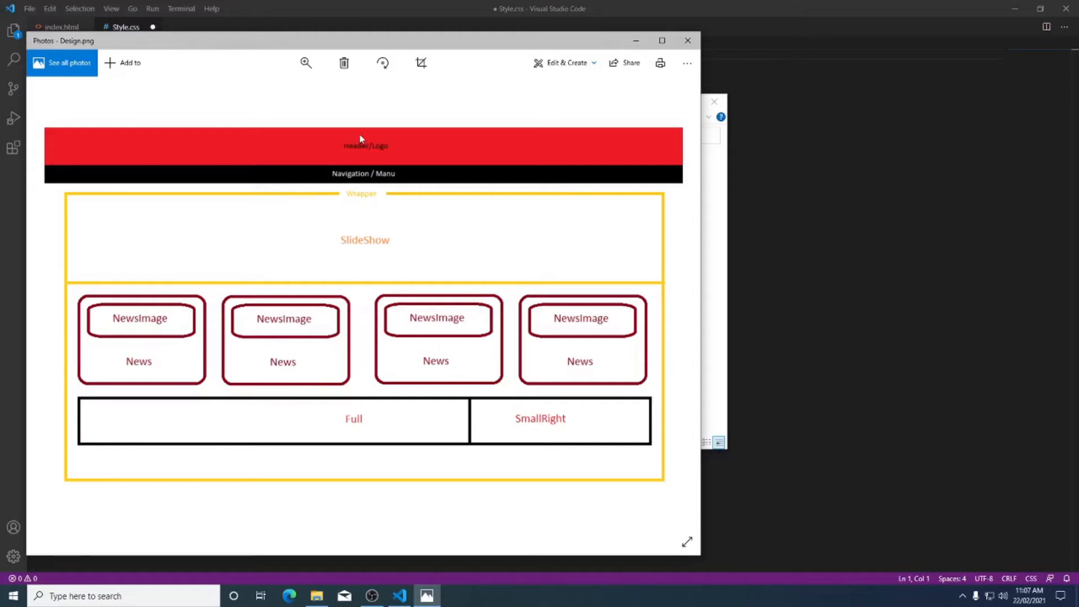
mouse_move(412, 157)
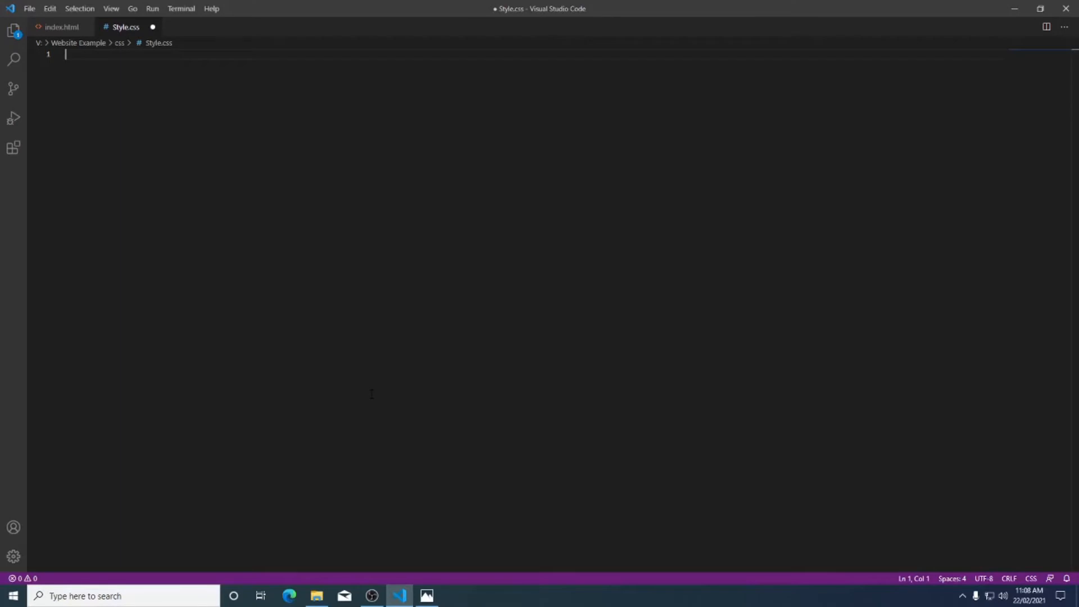
Write a .logo rule with background: red, checking it against the Design mockup.
type(".")
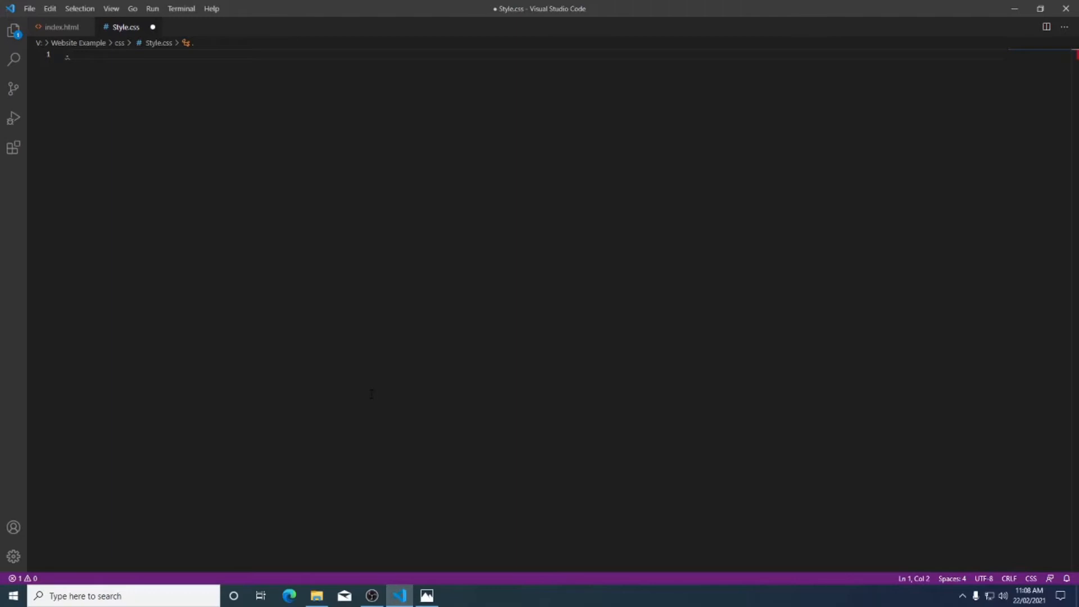
type("logo")
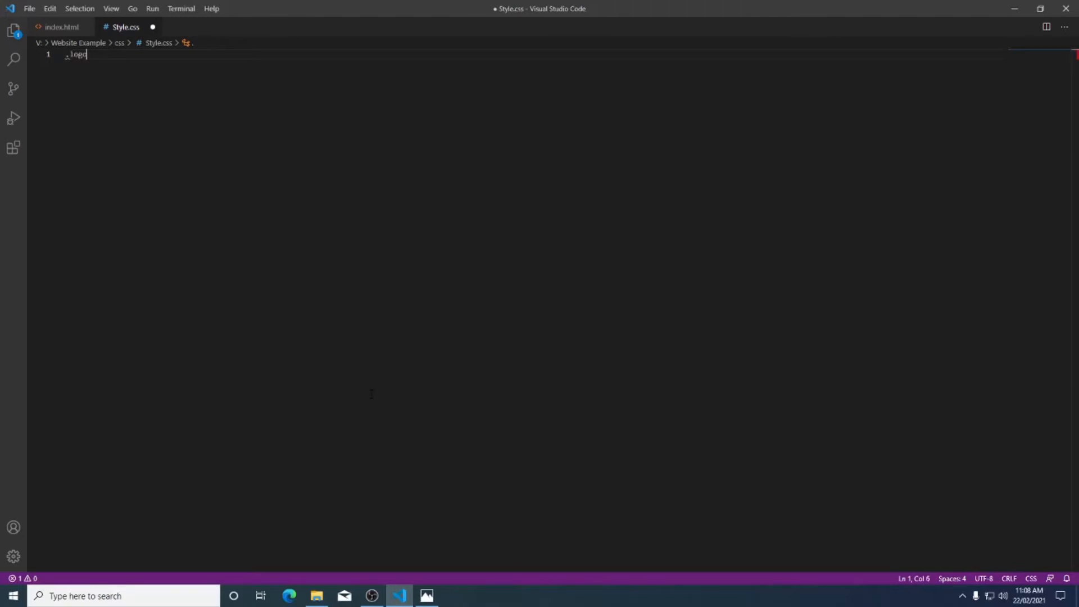
type("\" \"")
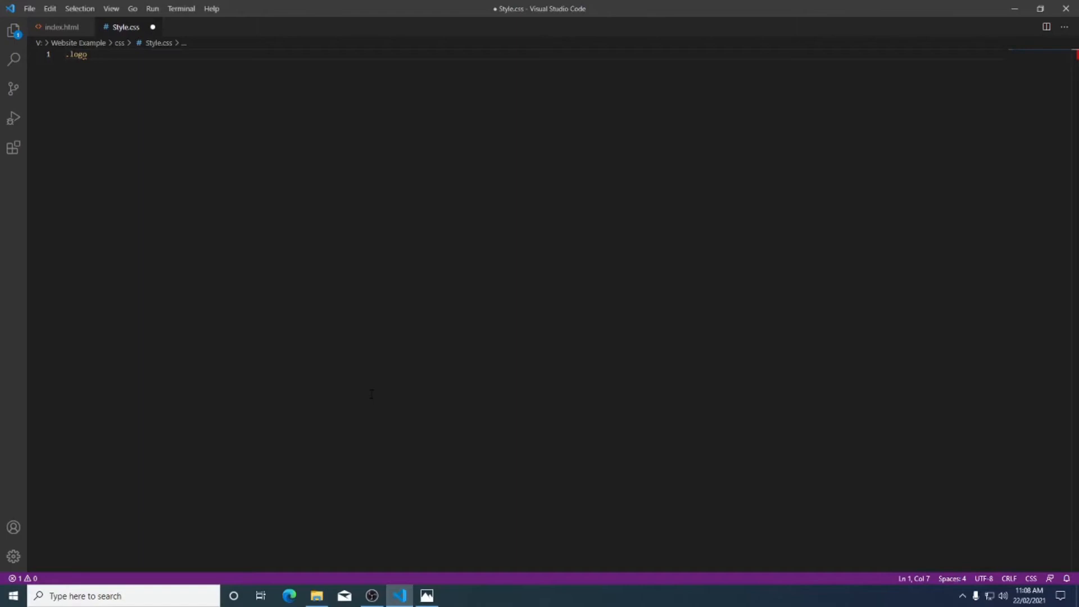
type("{")
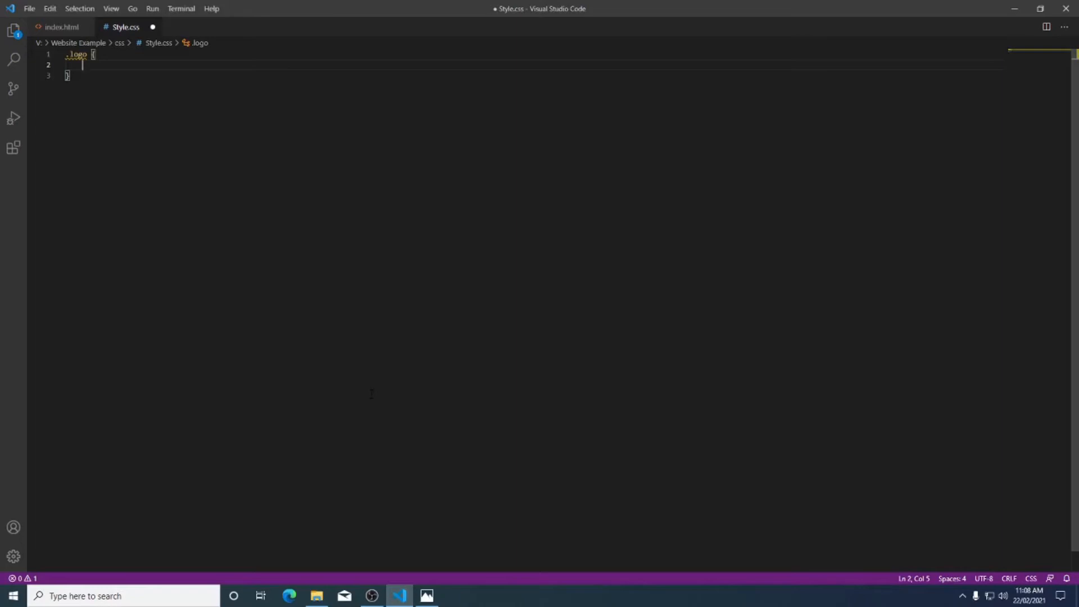
type("background")
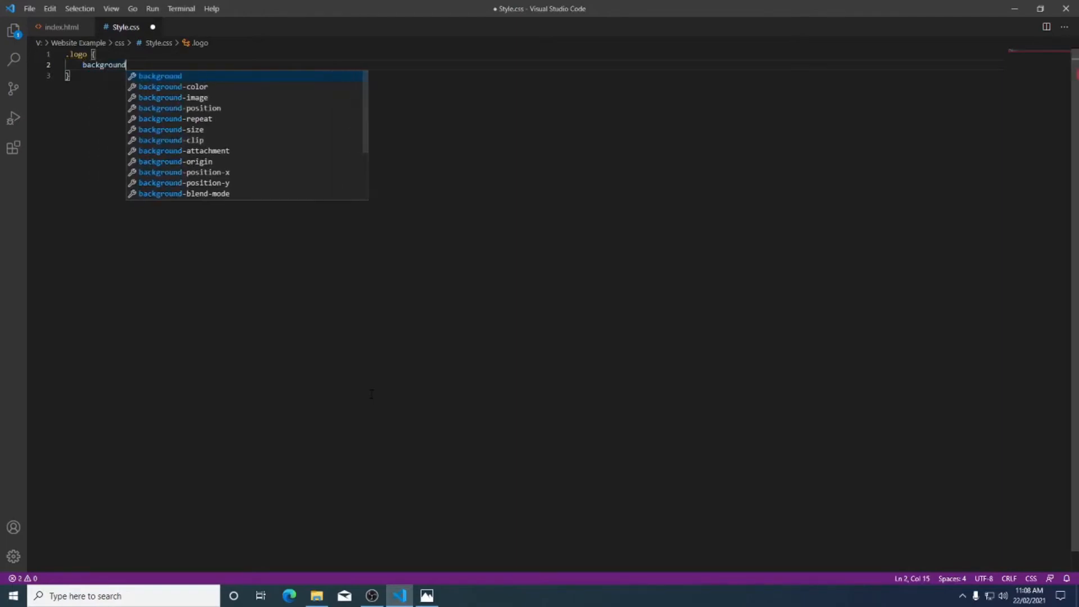
type(":")
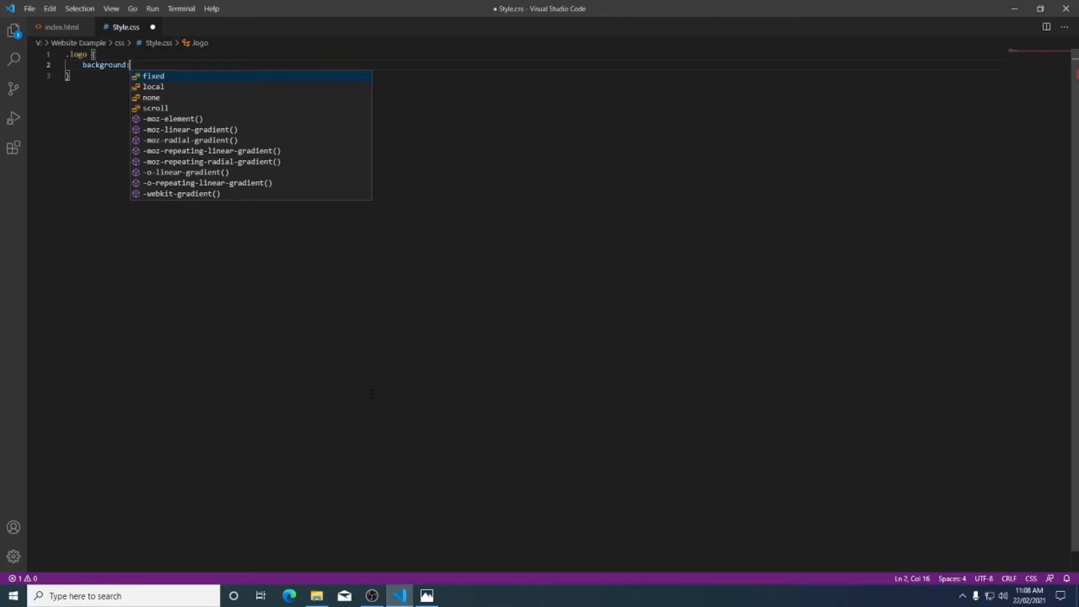
type("red;")
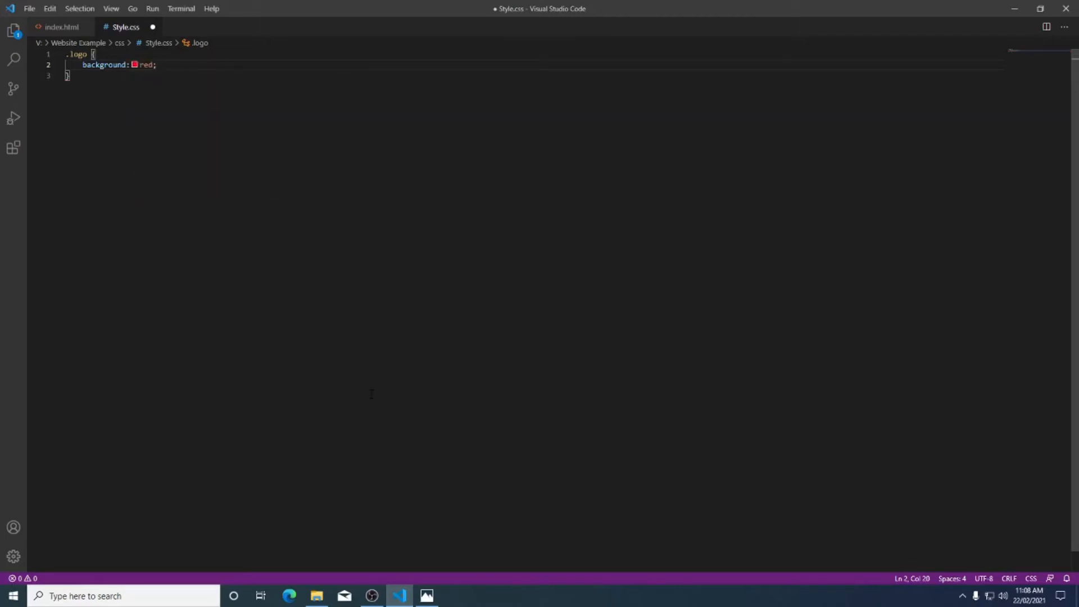
key("Enter")
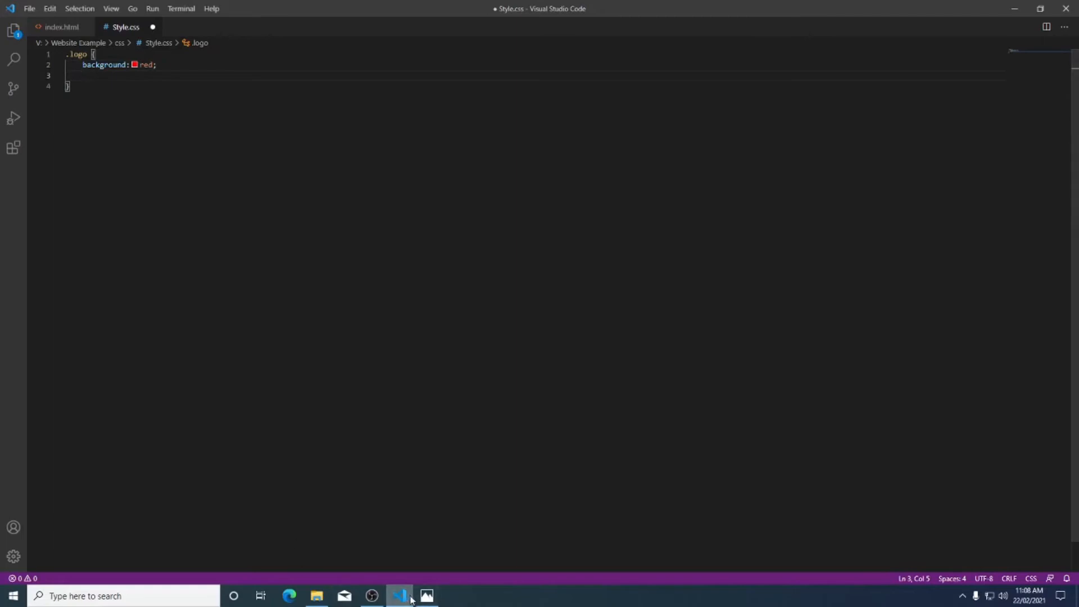
left_click(425, 596)
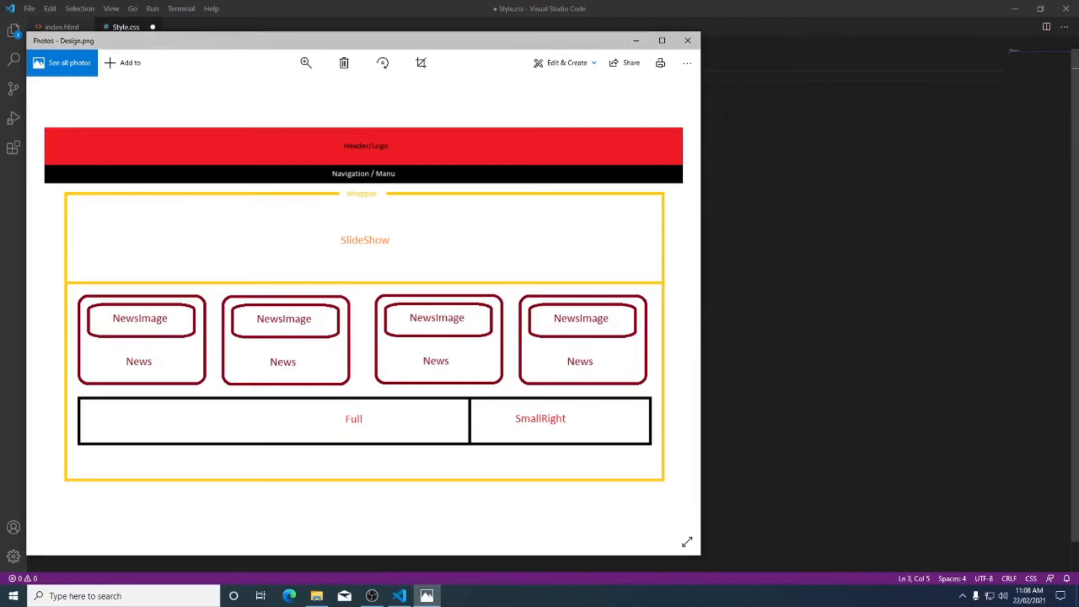
left_click(398, 596)
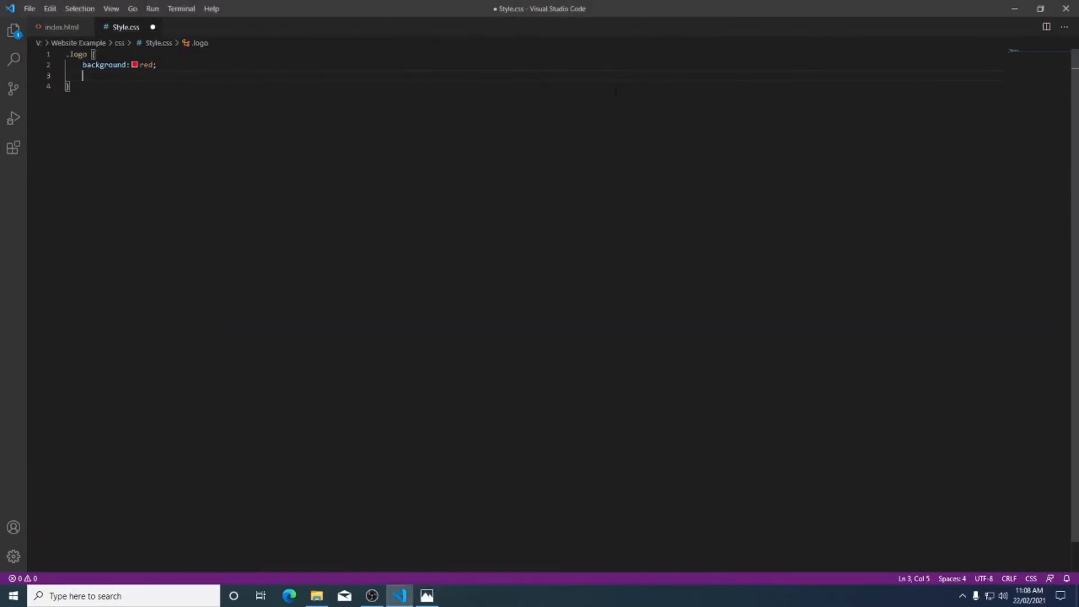
Give .logo width: 100% and height: 100px, then glance at the mockup.
type("width:")
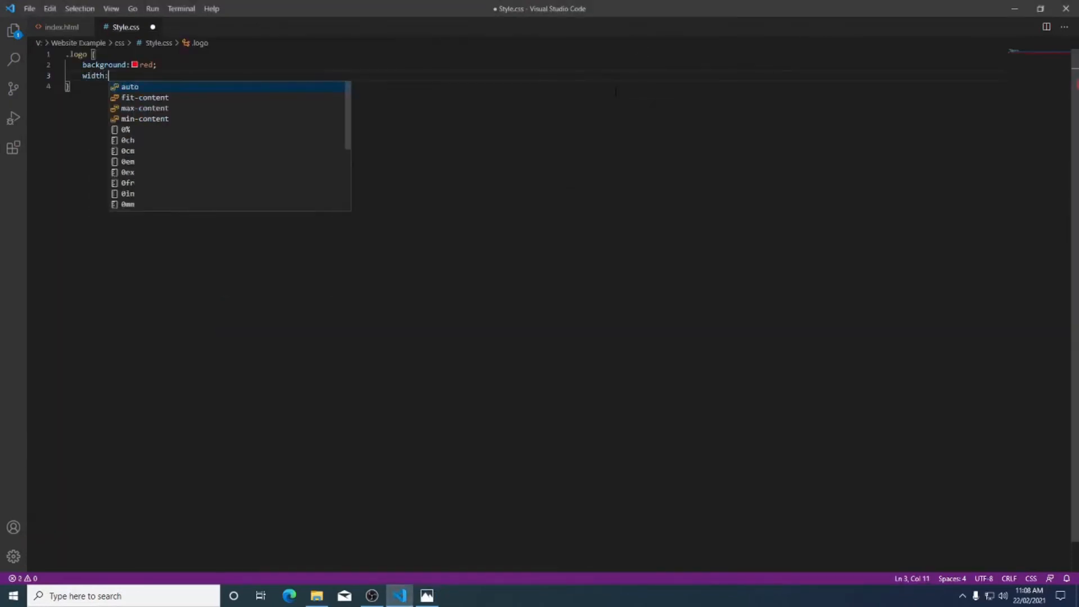
type("100%")
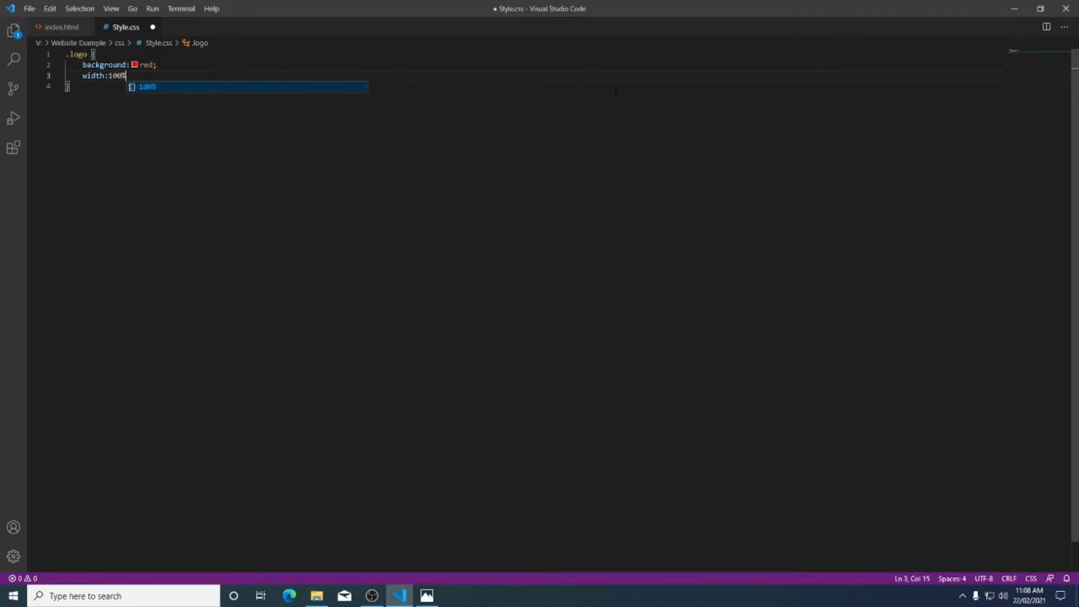
type(";")
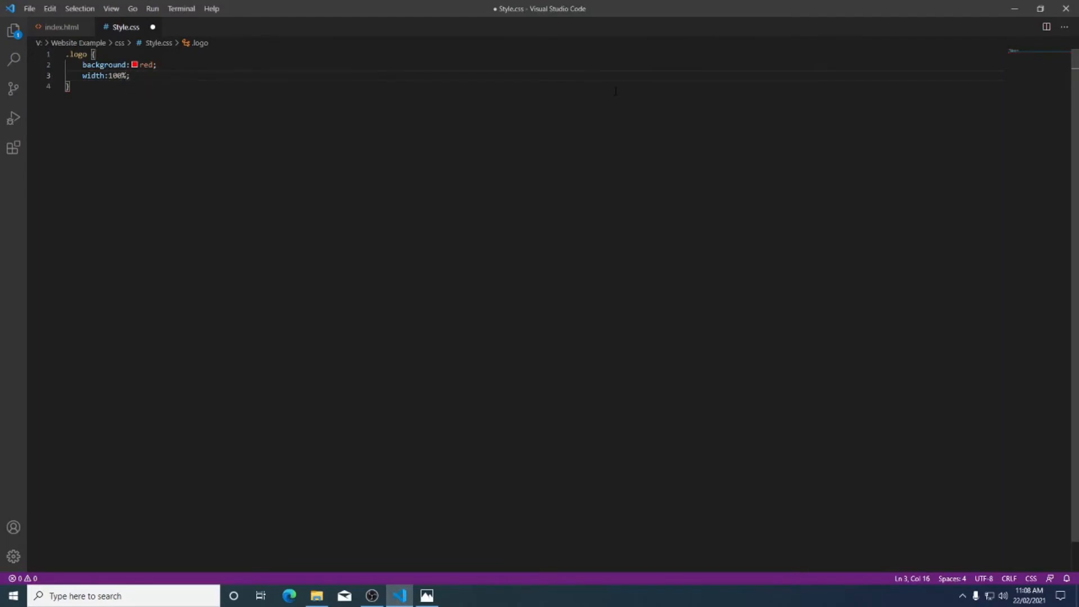
key("enter")
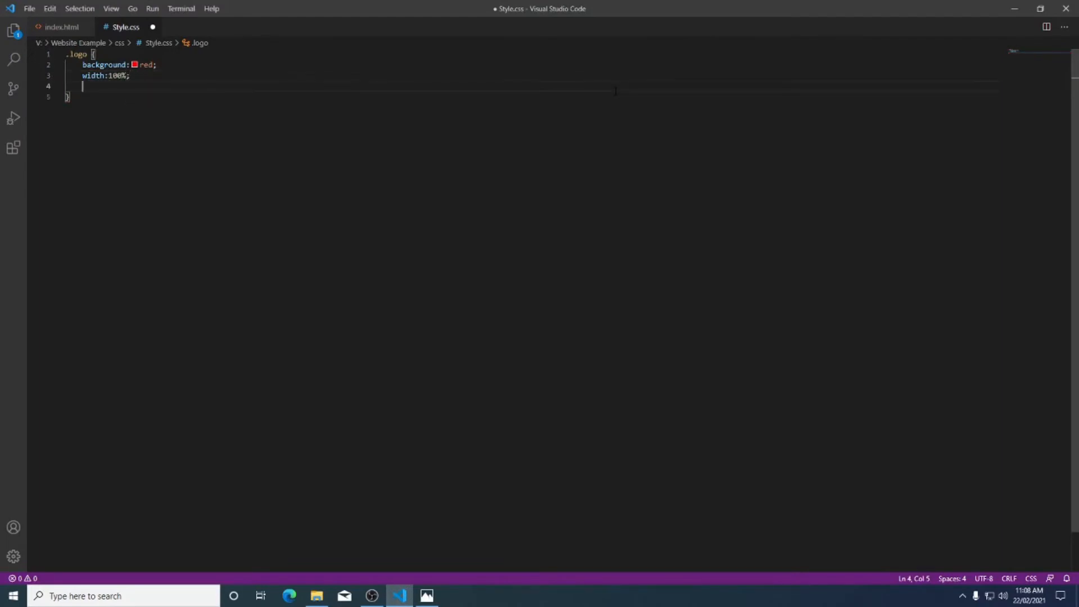
type("height: 1;")
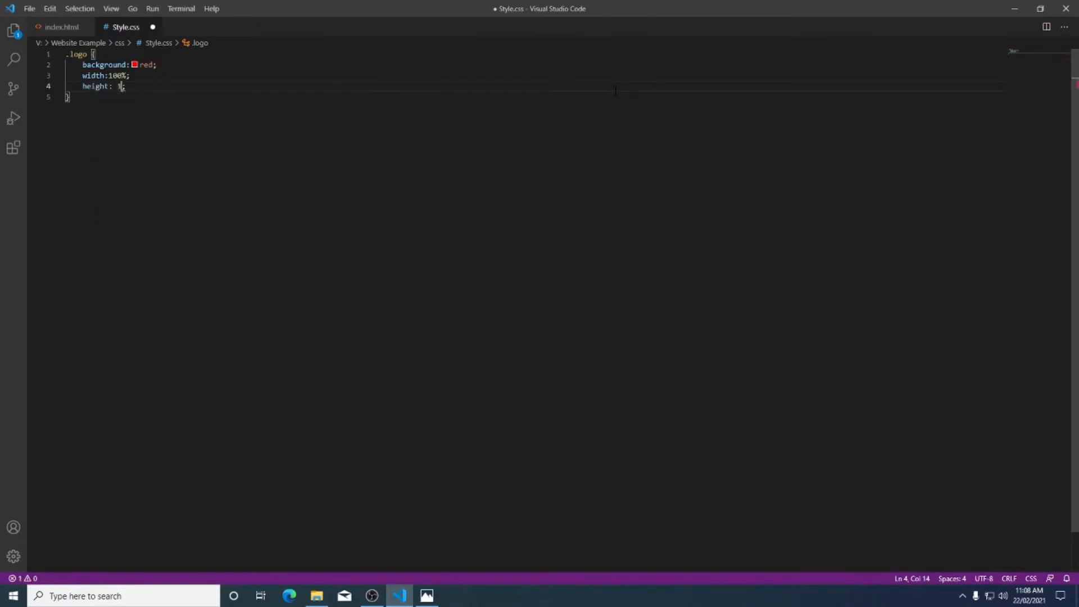
type("00px;")
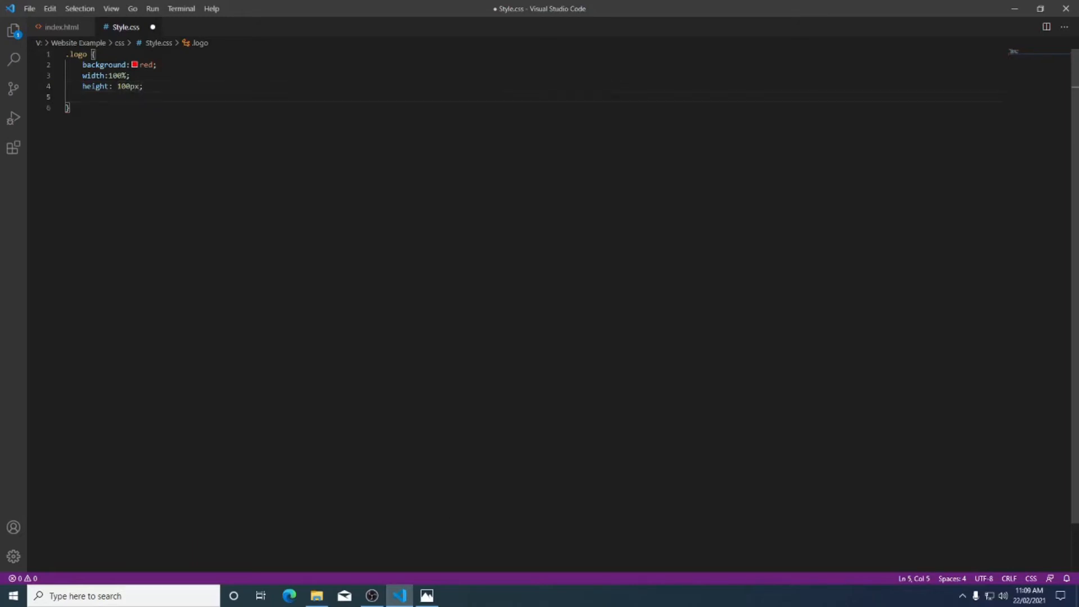
left_click(426, 596)
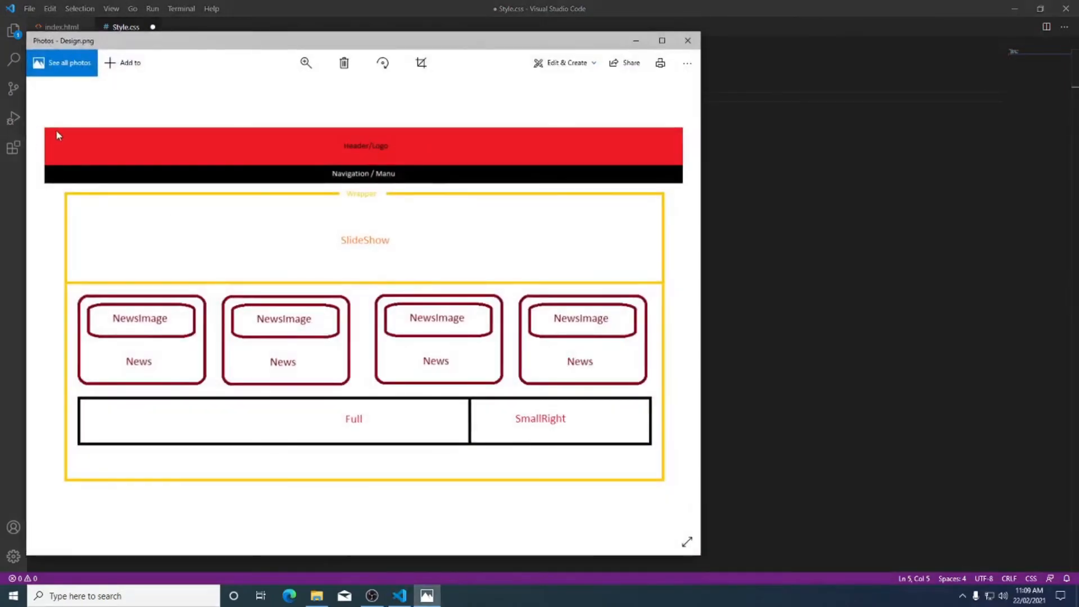
mouse_move(84, 144)
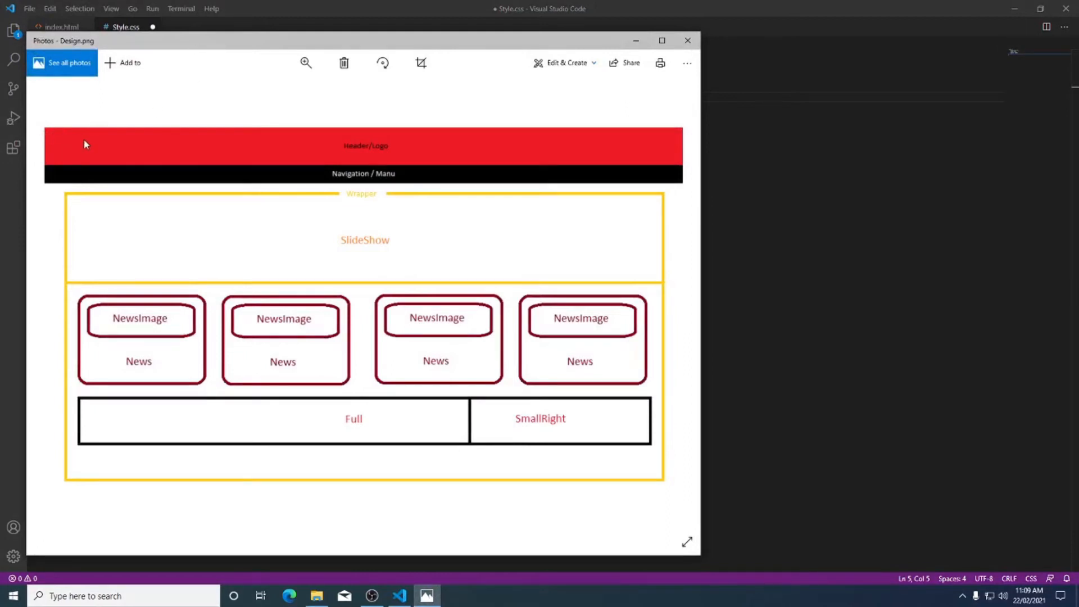
mouse_move(40, 154)
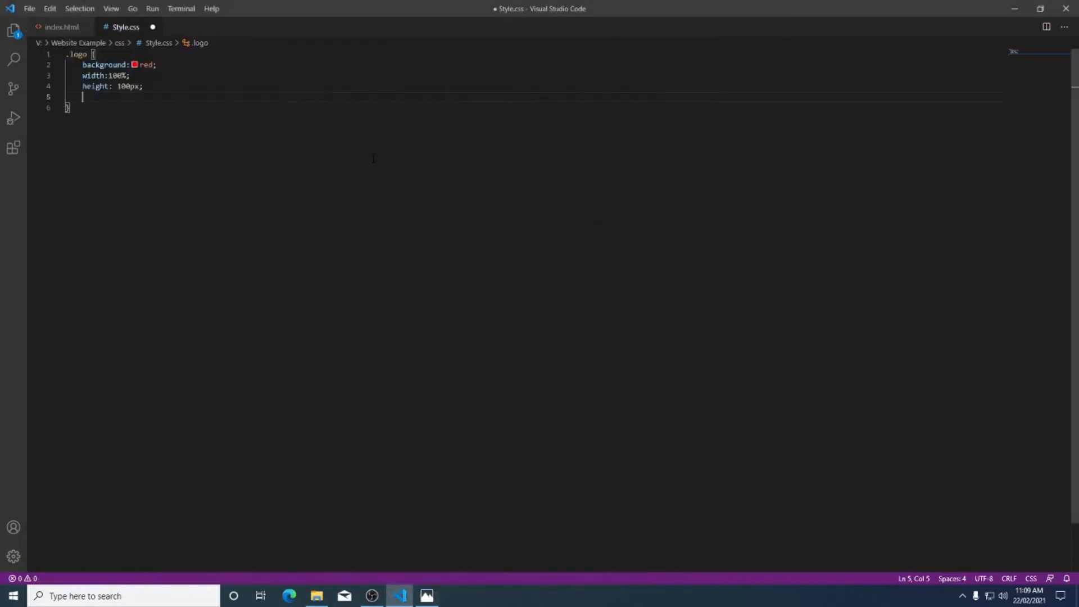
Add top: 0px and left: 0px to the .logo rule.
type("top")
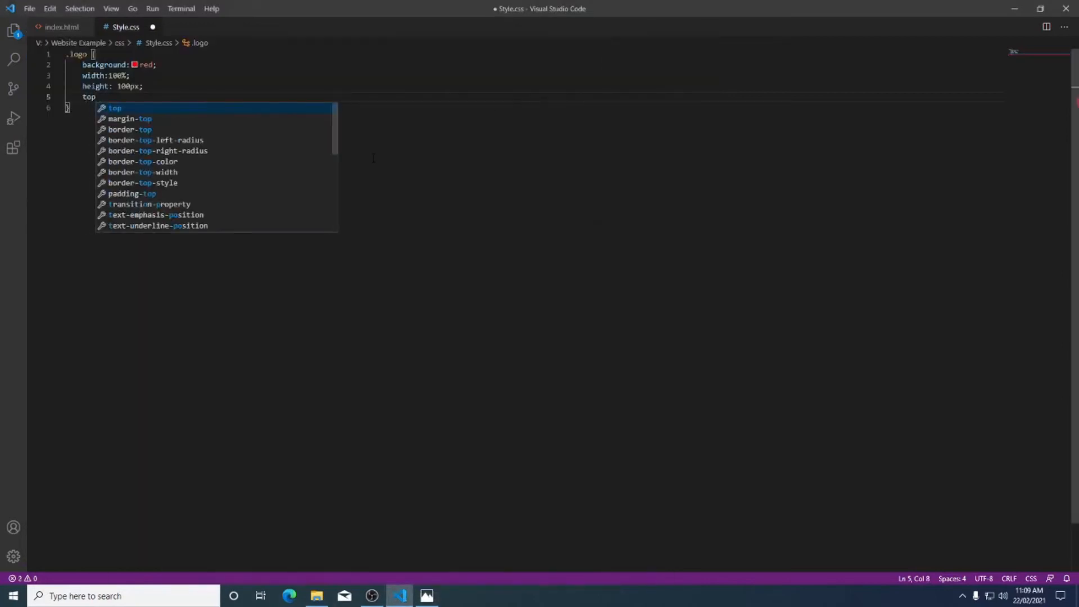
type(":0px;")
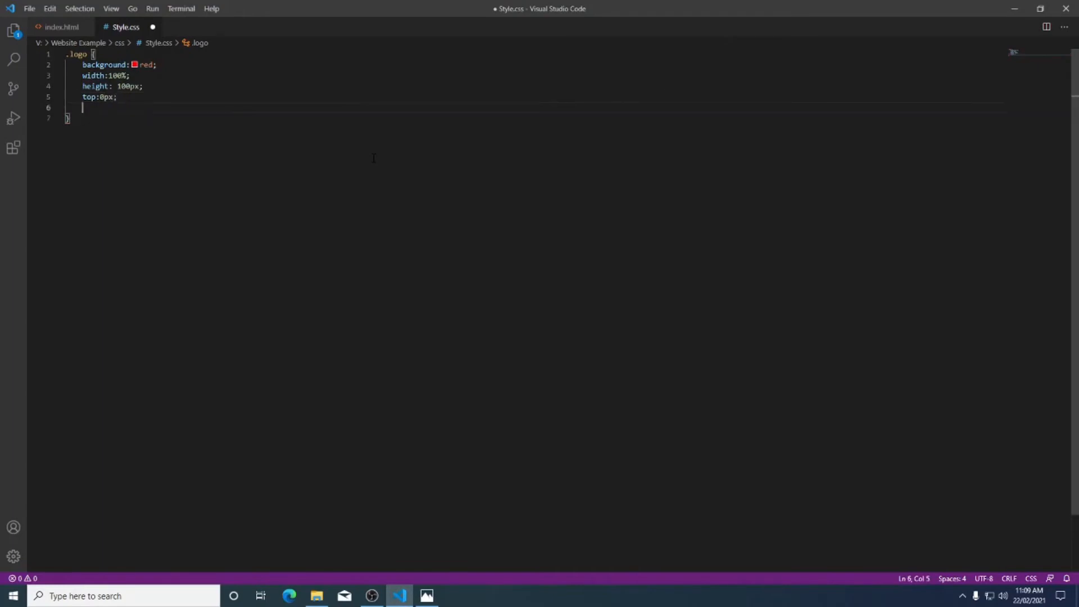
type("left;")
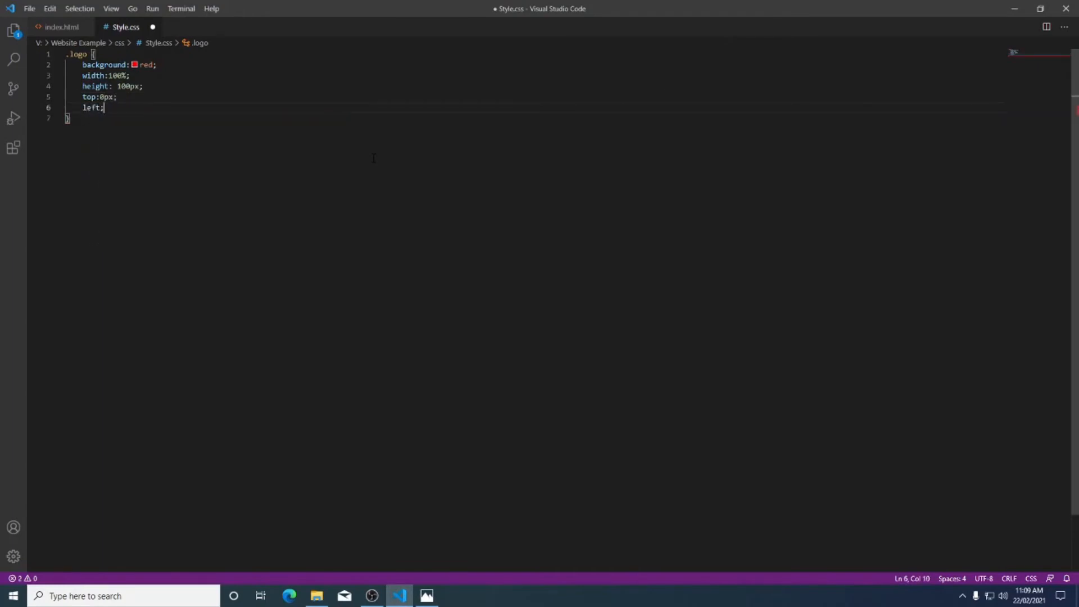
type("0")
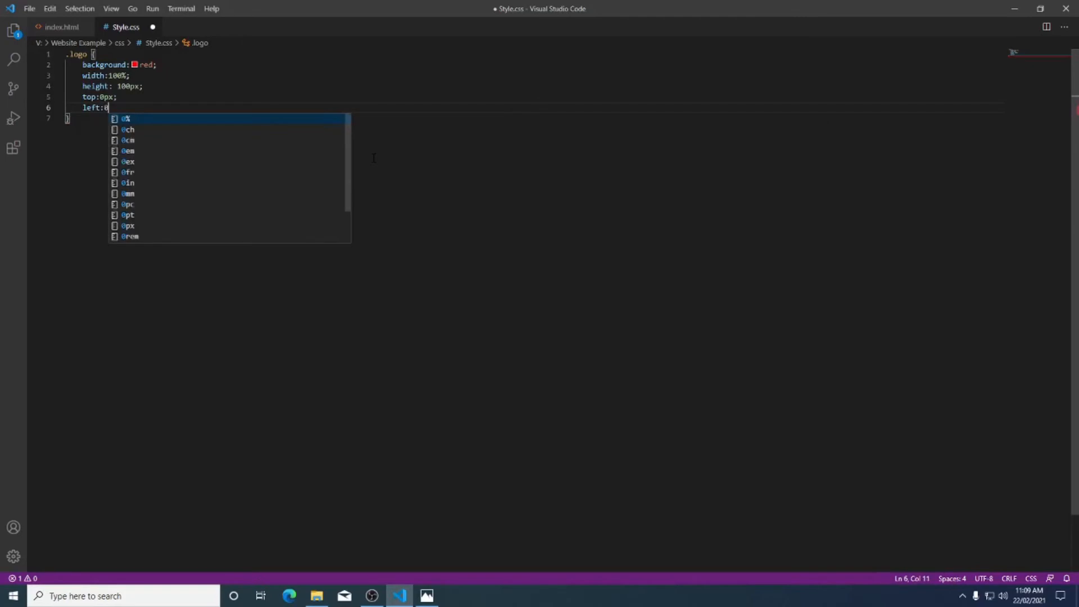
type("px;")
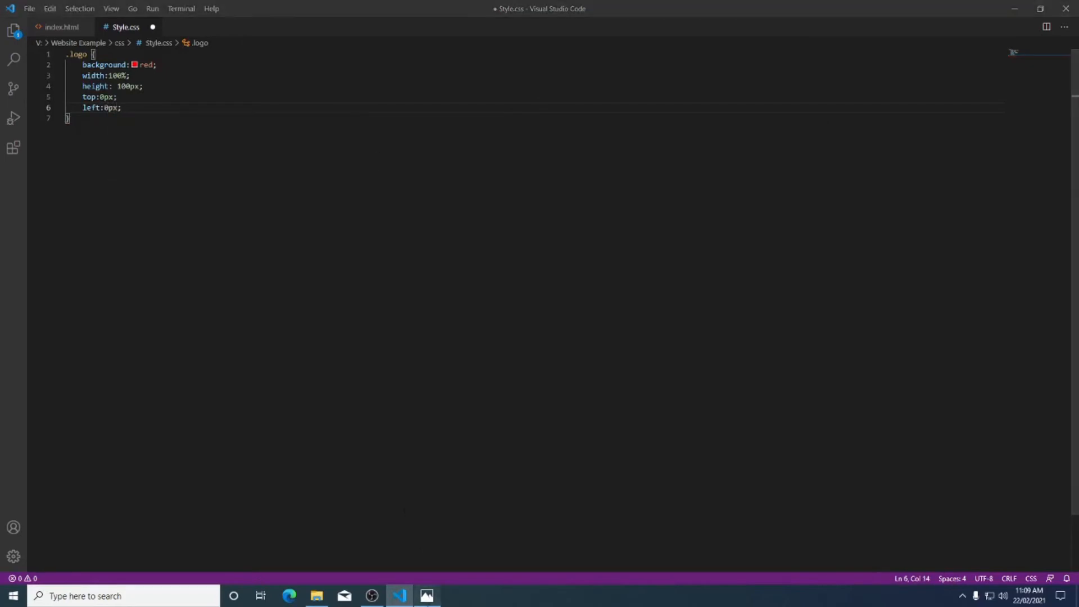
Bring up Design.png in Photos to check the header bar layout.
left_click(426, 596)
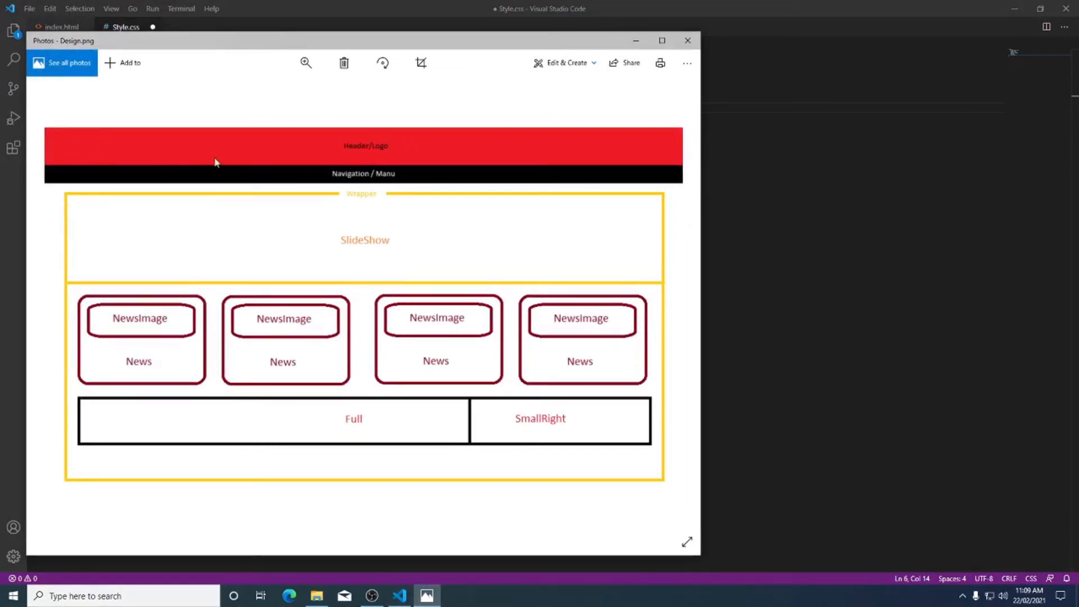
mouse_move(293, 157)
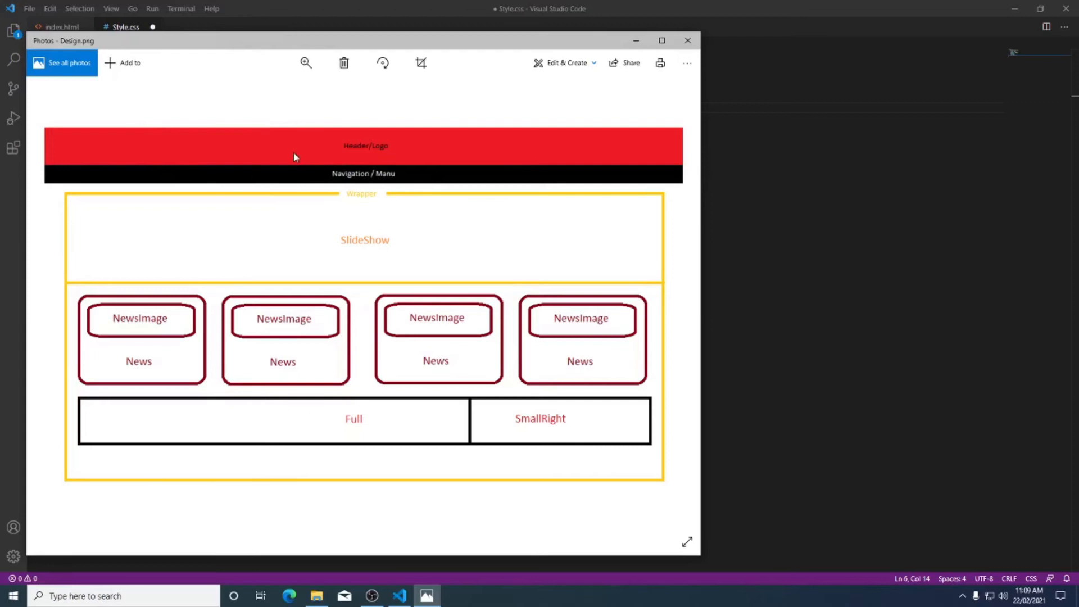
mouse_move(306, 166)
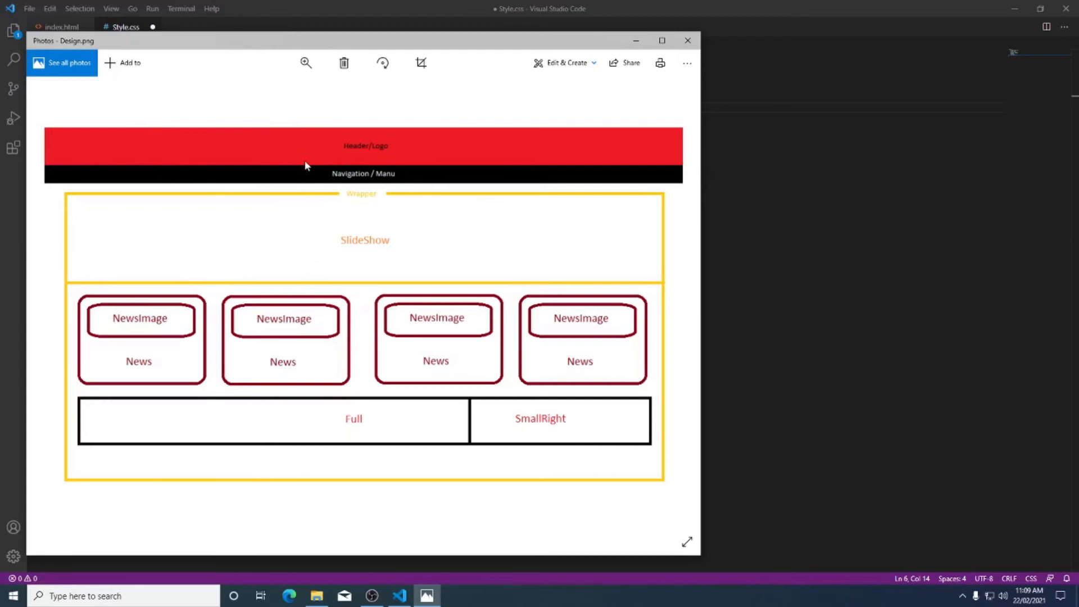
mouse_move(251, 177)
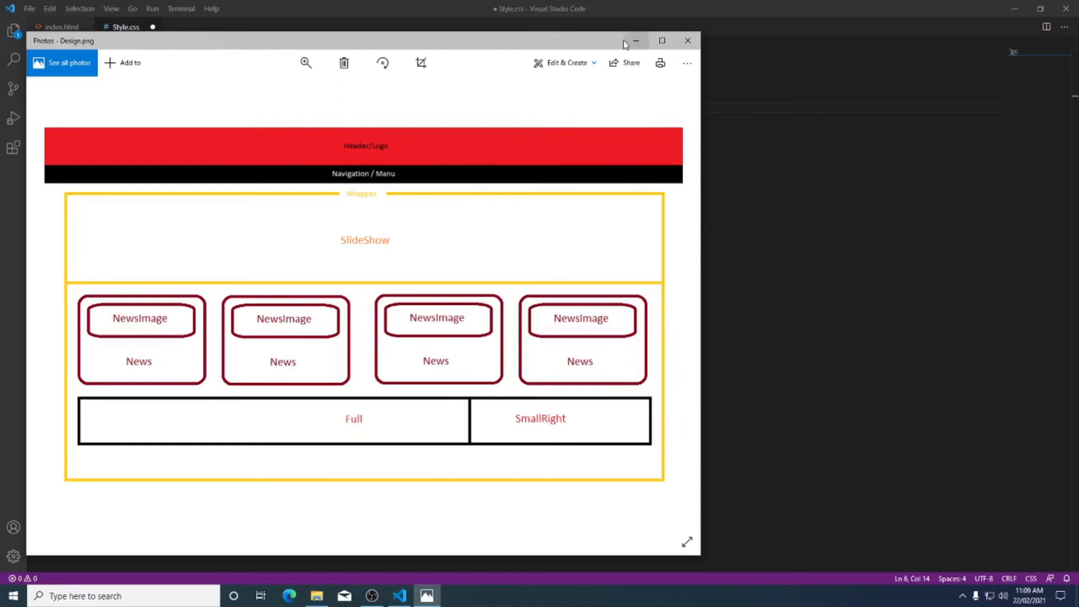
Return to Style.css and add position: fixed to the .logo rule.
left_click(686, 41)
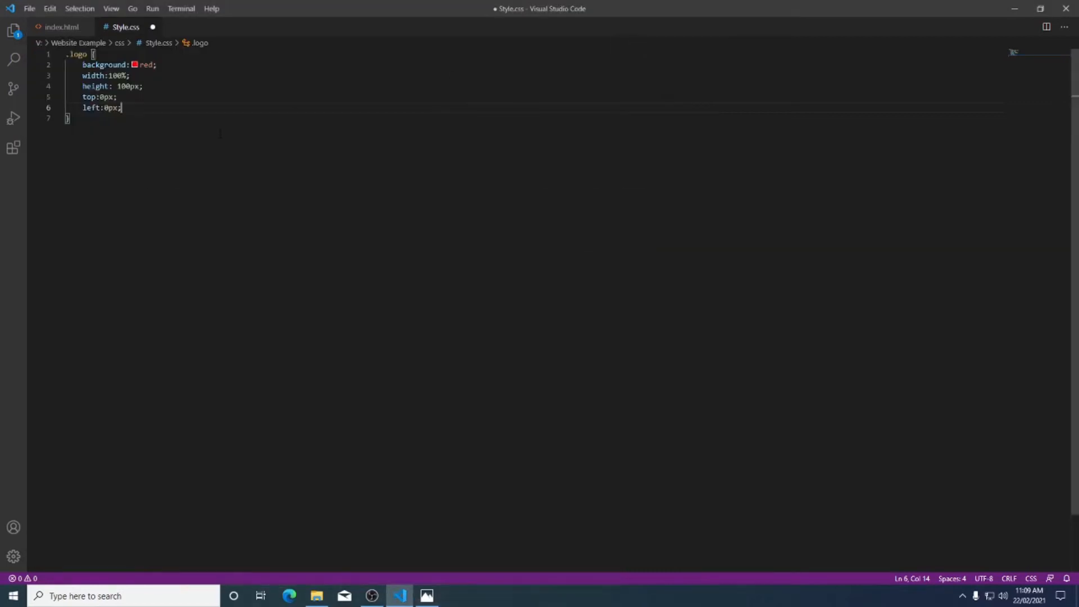
type("posi")
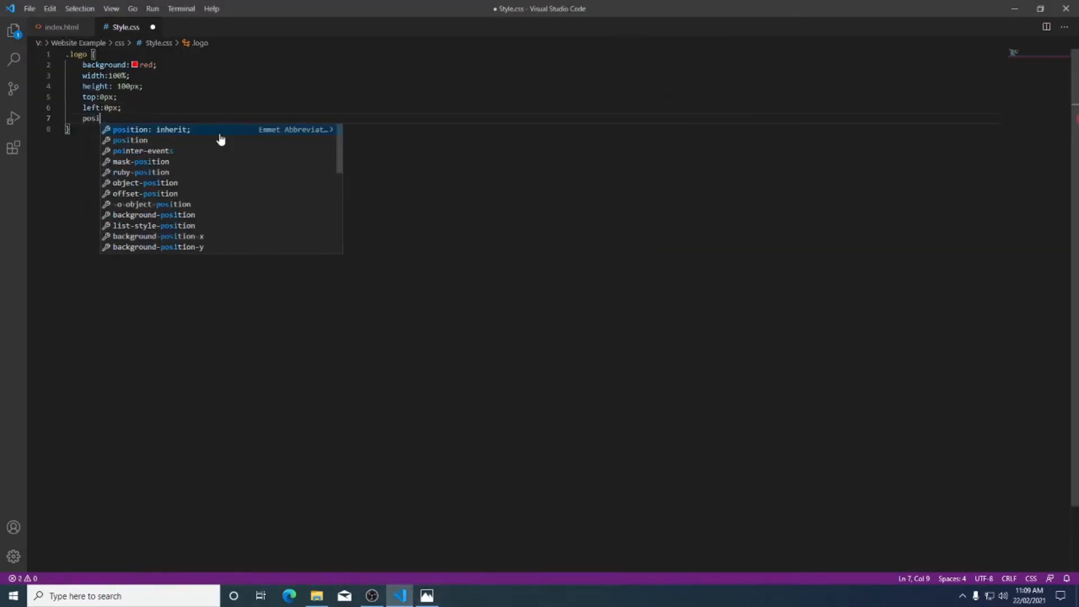
type("tion:")
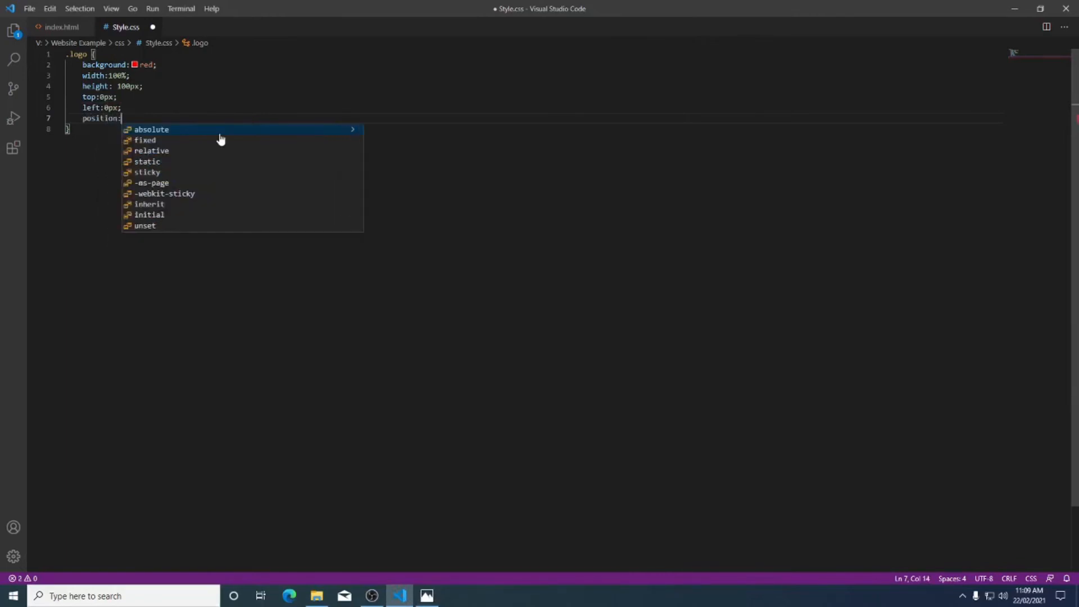
type("fixed;")
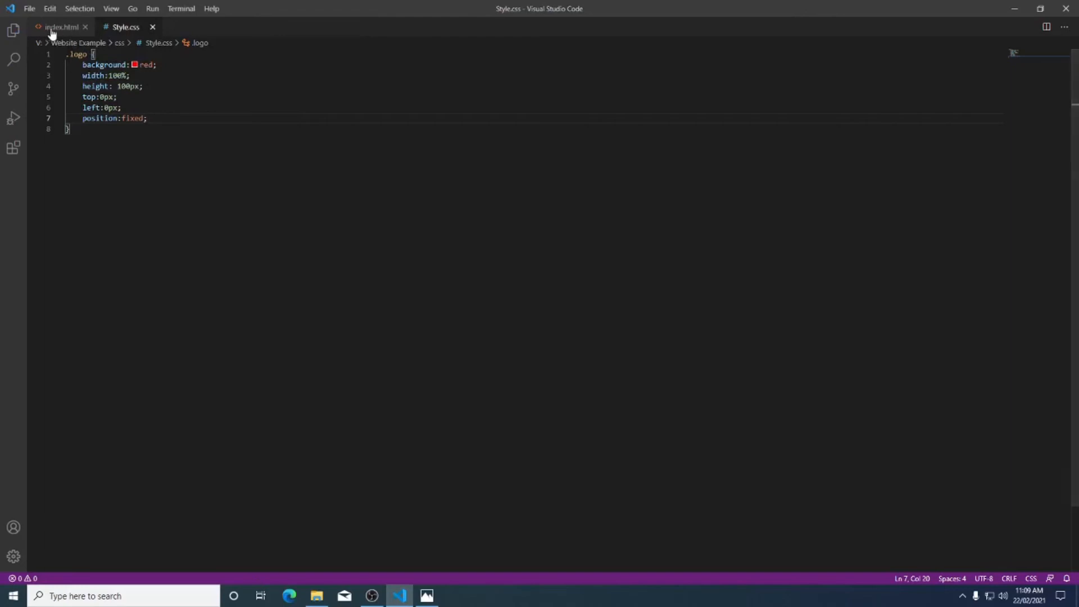
In index.html add a body element and begin a tag on the empty line inside it.
left_click(61, 26)
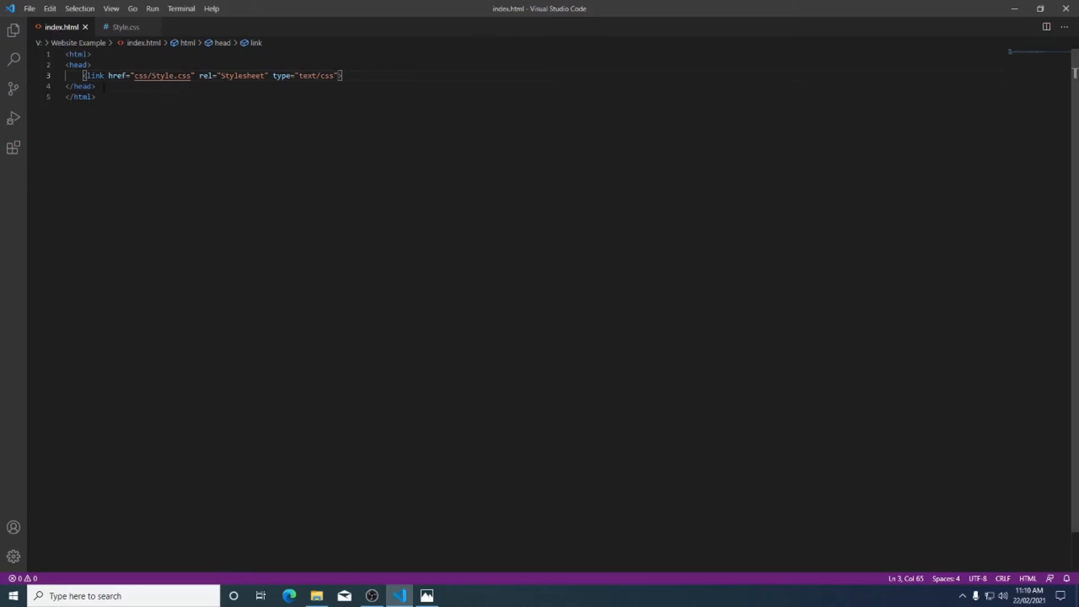
key("Enter")
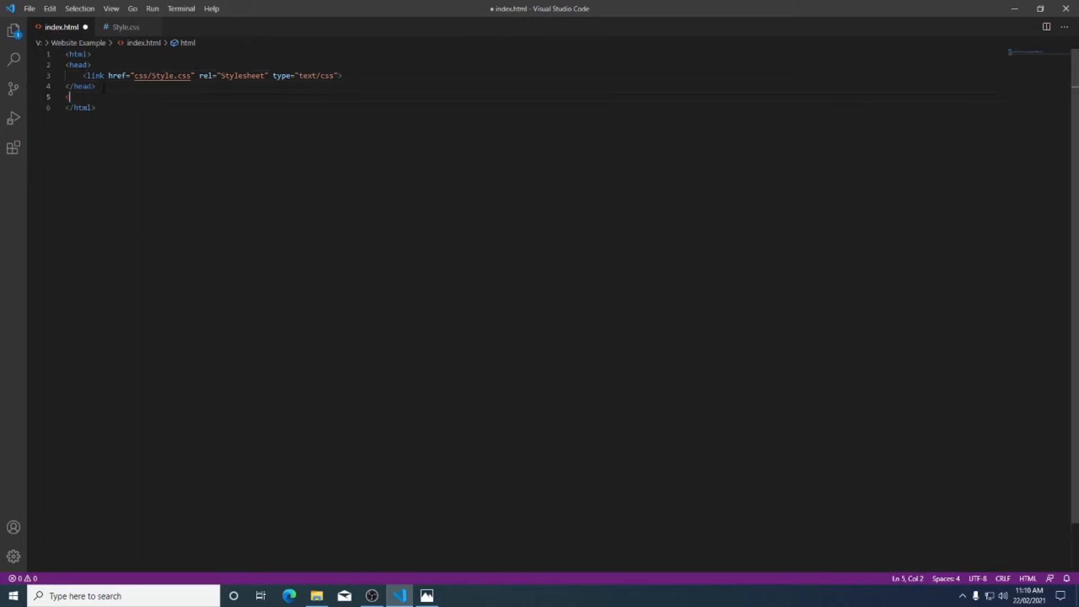
type("body></body>")
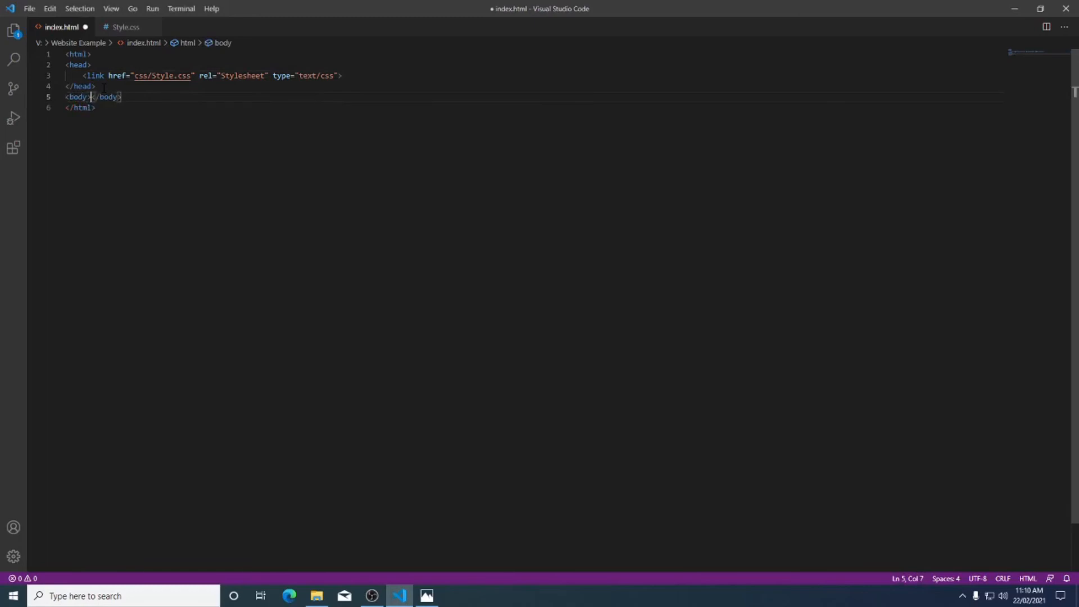
key("Enter")
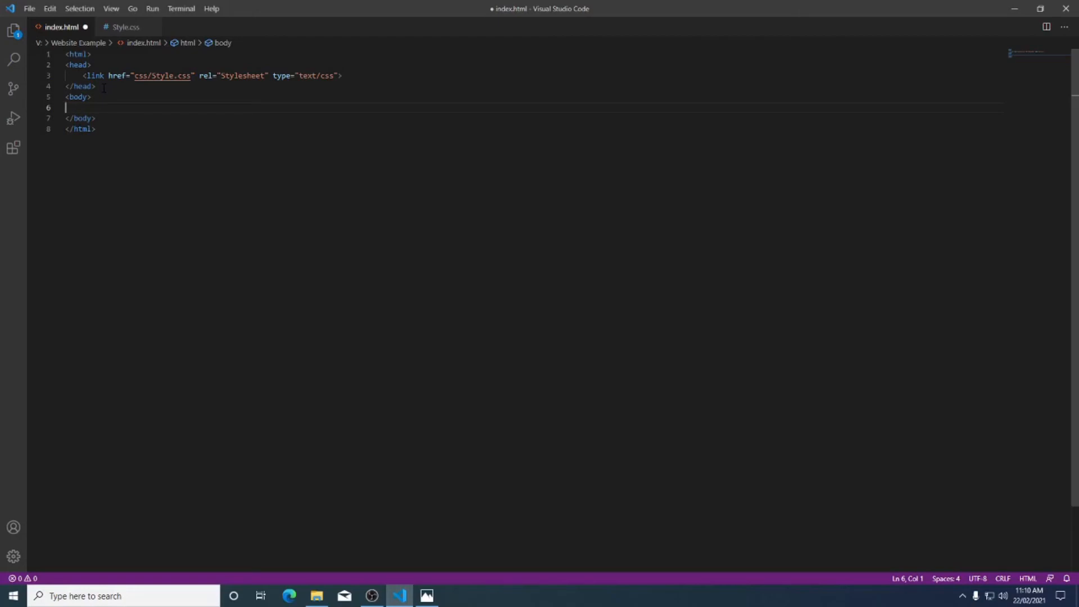
type("<")
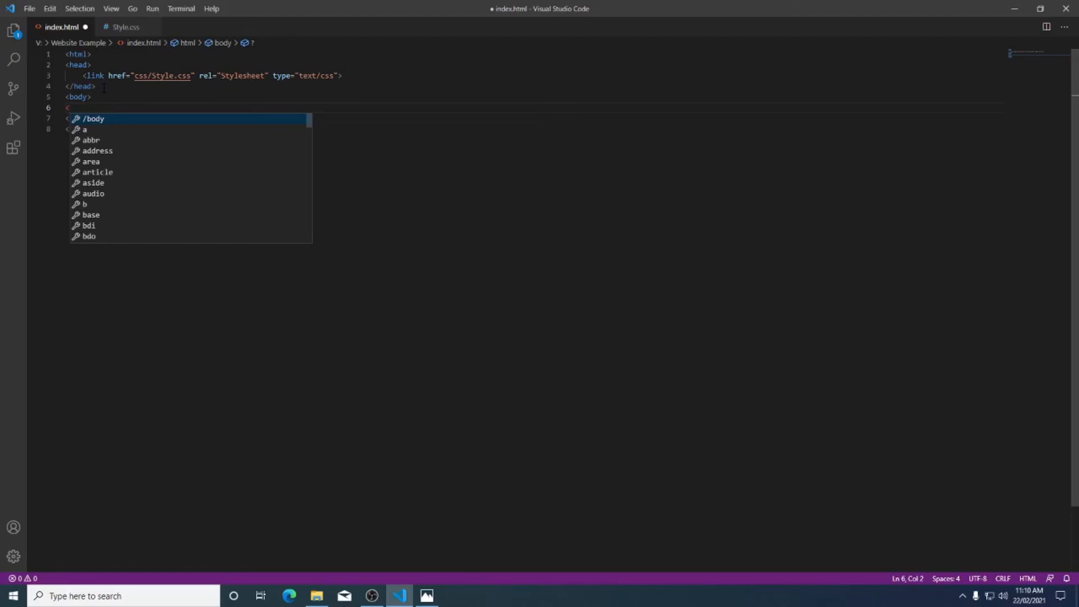
Make the tag a div with class="logo", checking the class name in Style.css.
type("div")
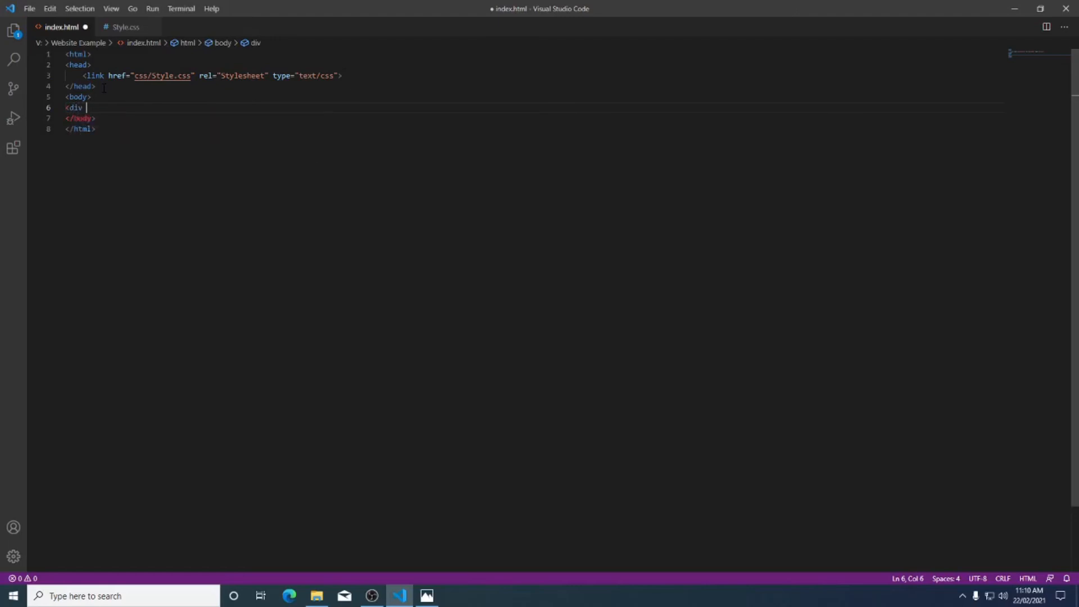
left_click(124, 27)
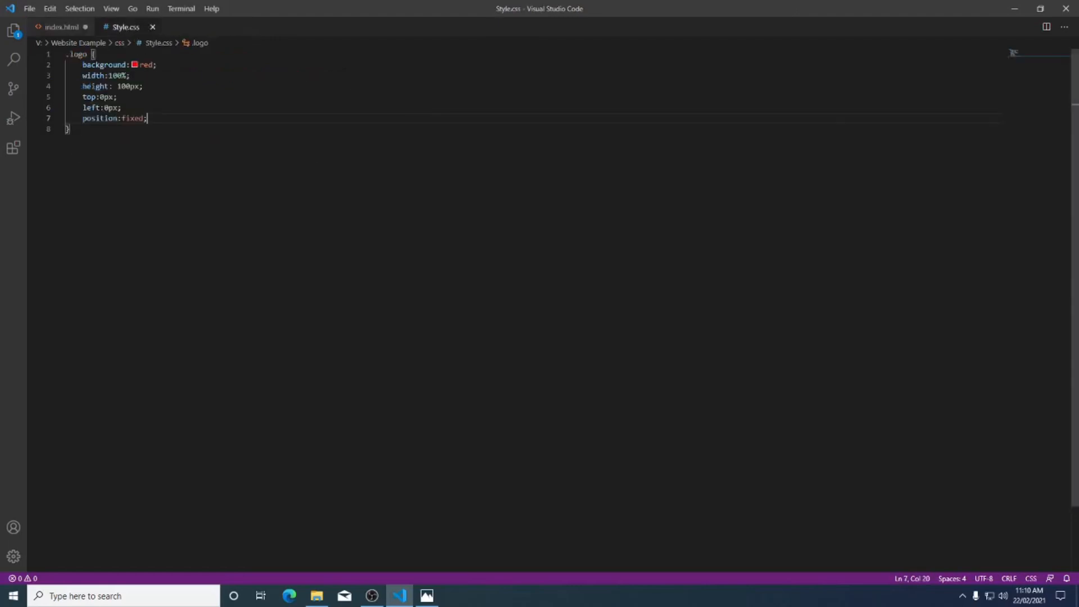
left_click(60, 27)
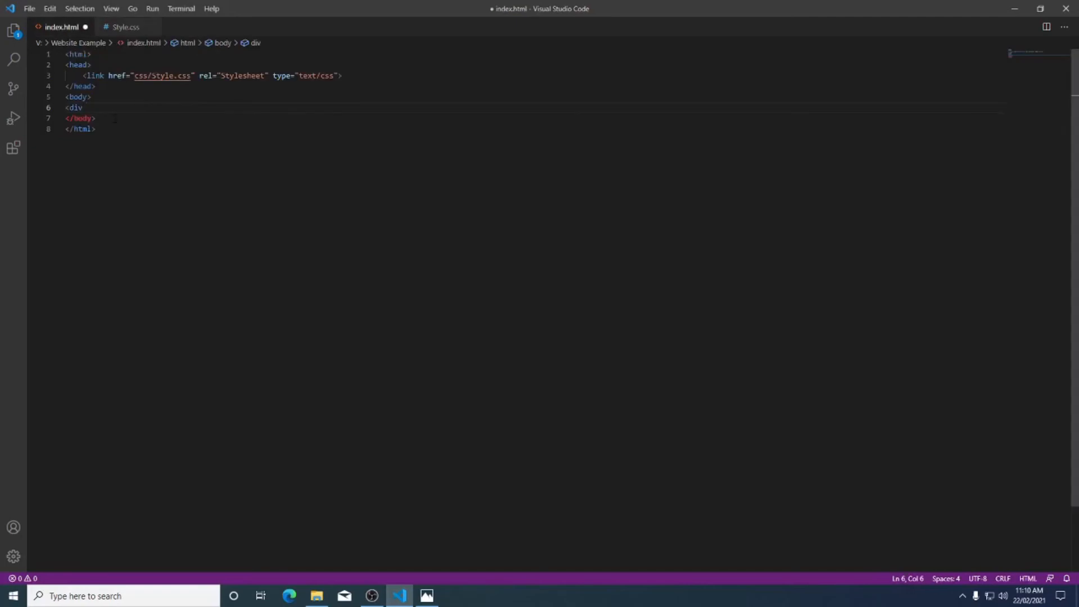
type("class=\"\"")
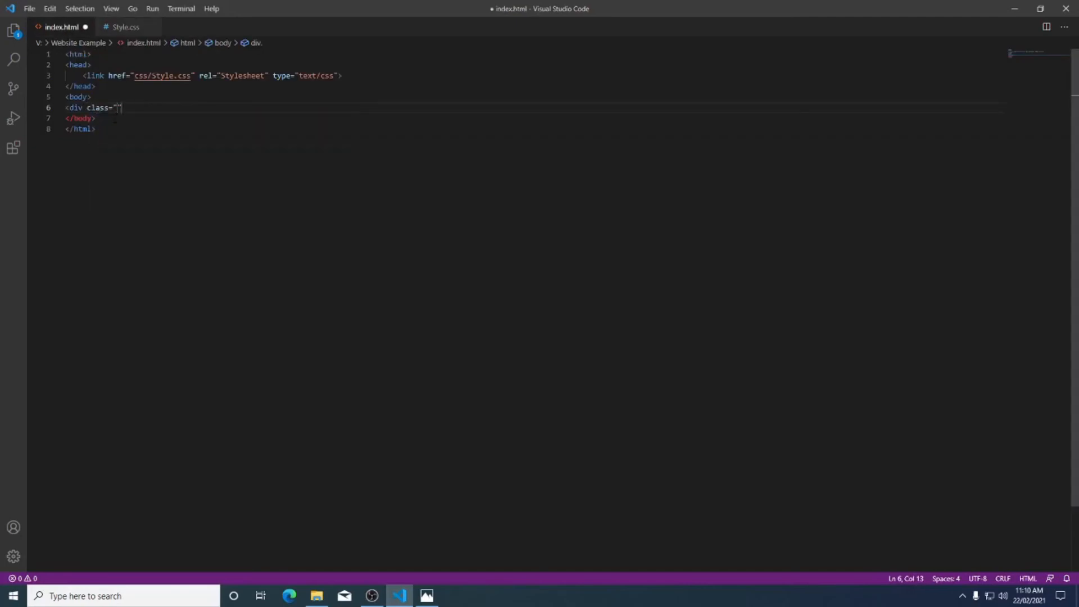
mouse_move(104, 32)
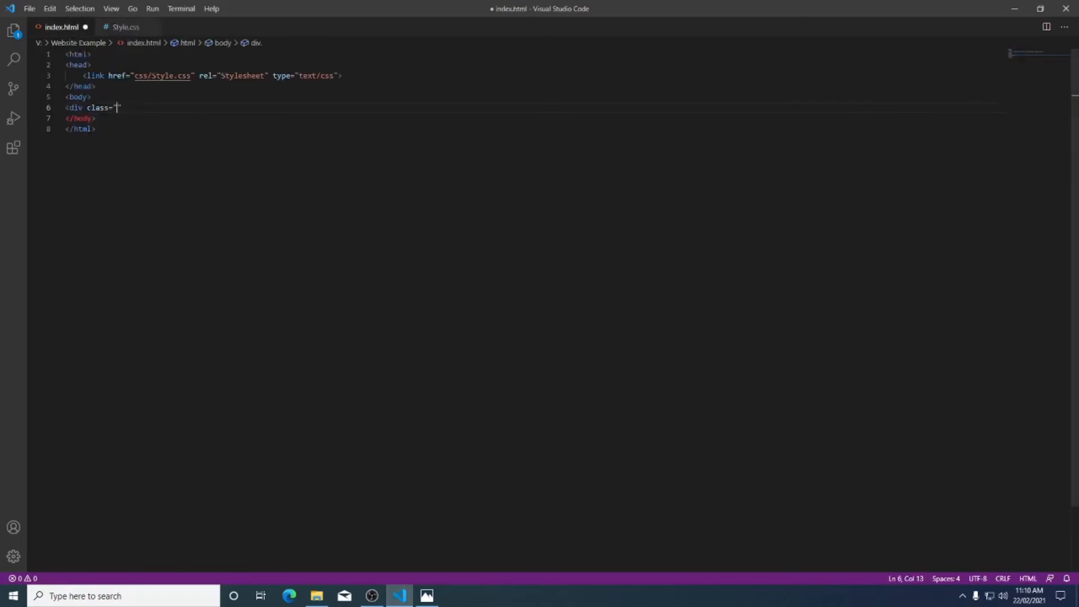
type("logo")
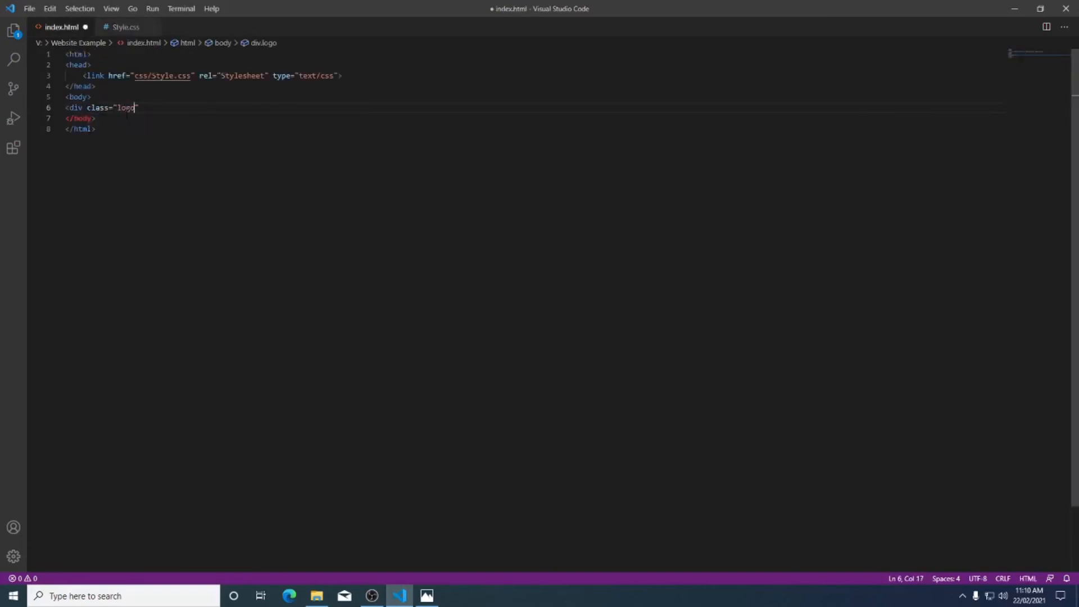
type(">")
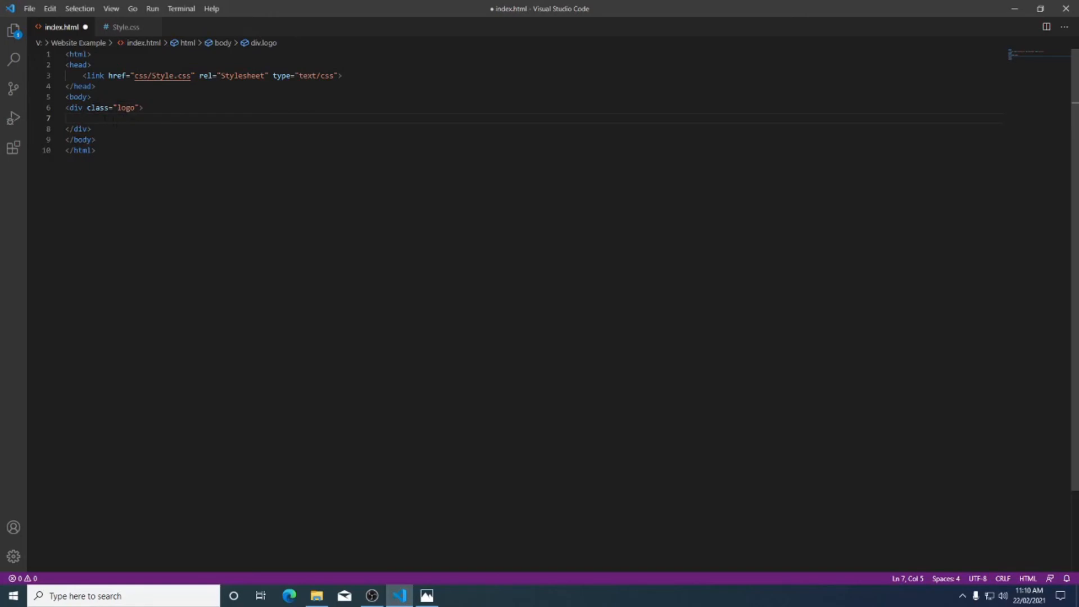
Place an h1 reading Title inside the logo div.
type("Ti")
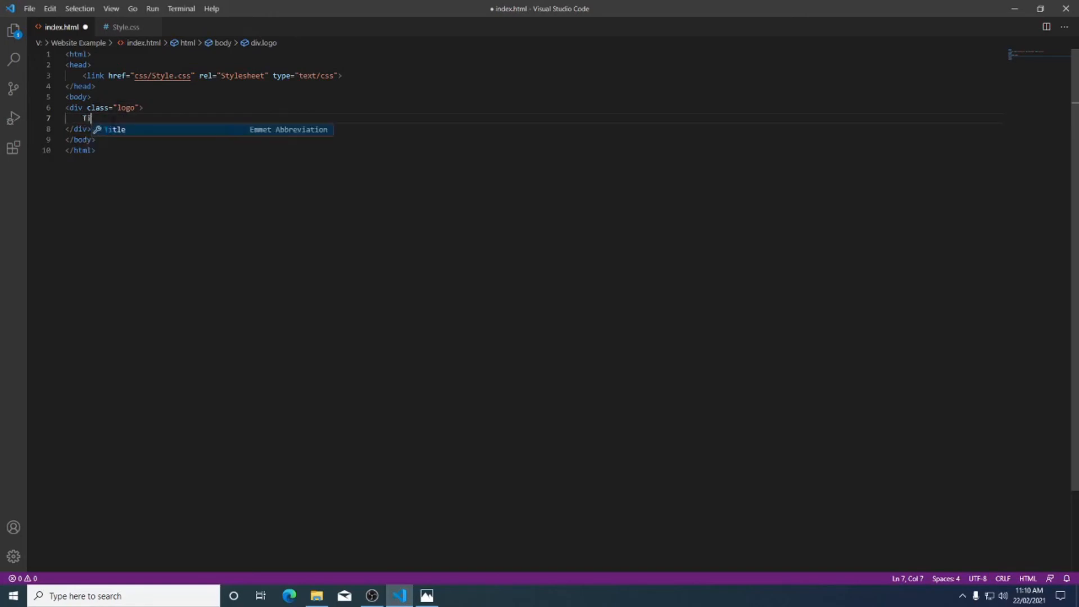
type("t")
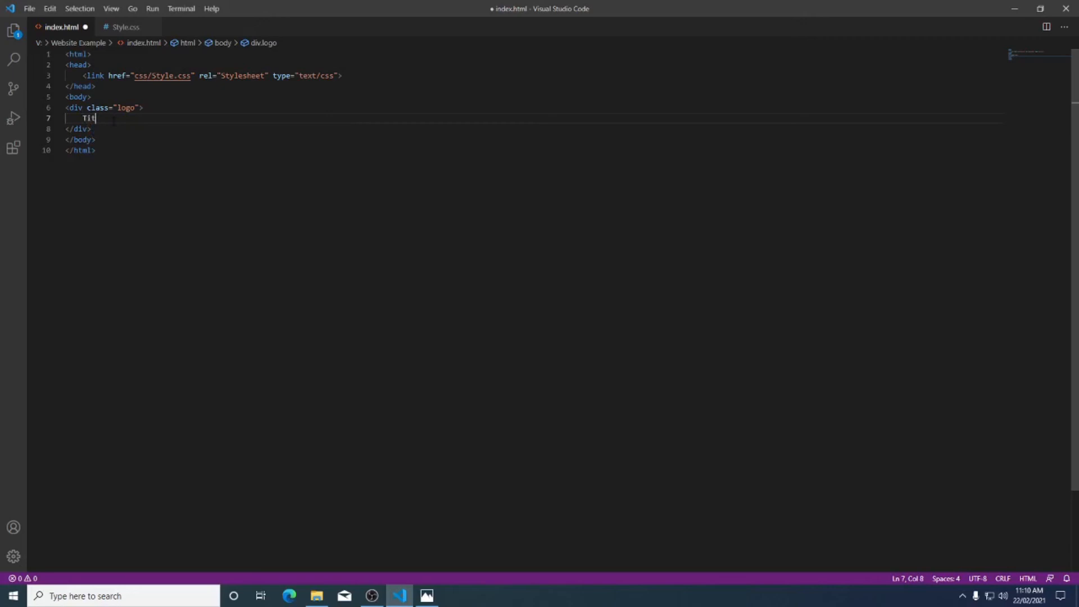
type("le</h1>")
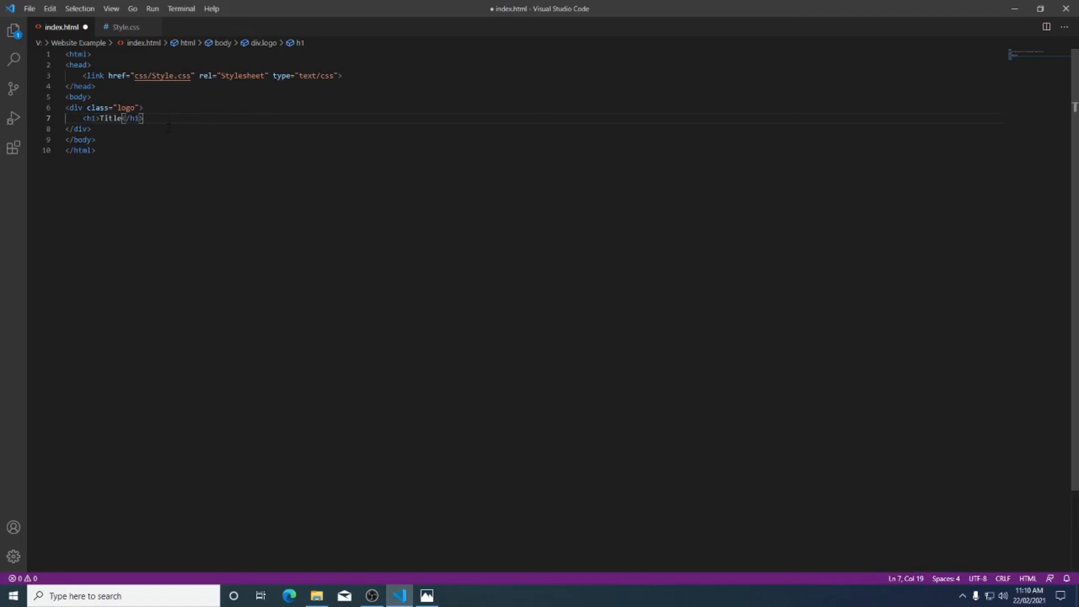
Save index.html and view it enlarged in Edge, showing the red Title bar.
key("ctrl+s")
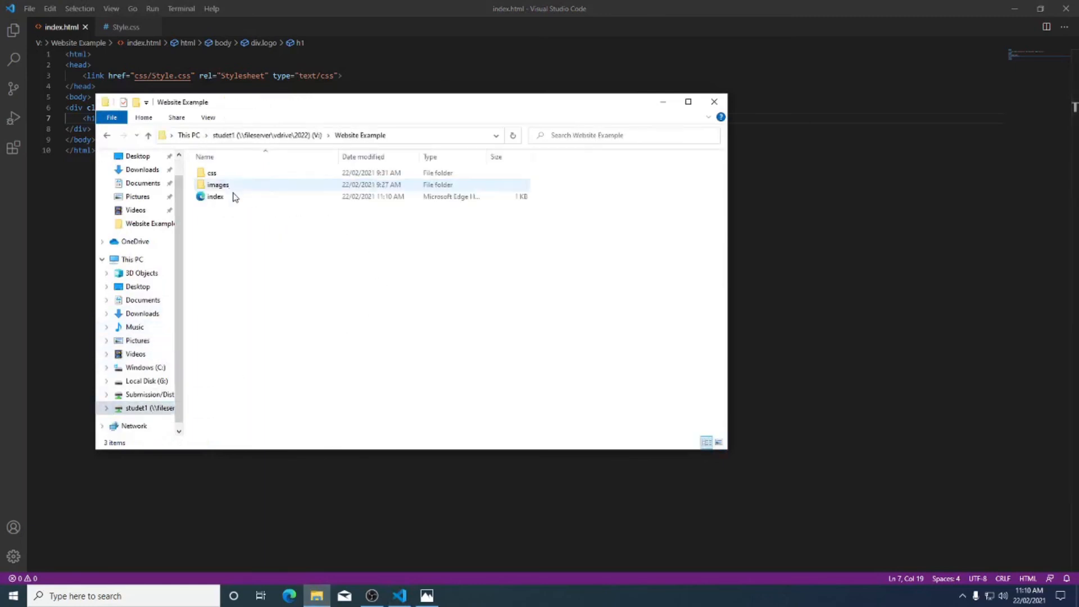
double_click(215, 196)
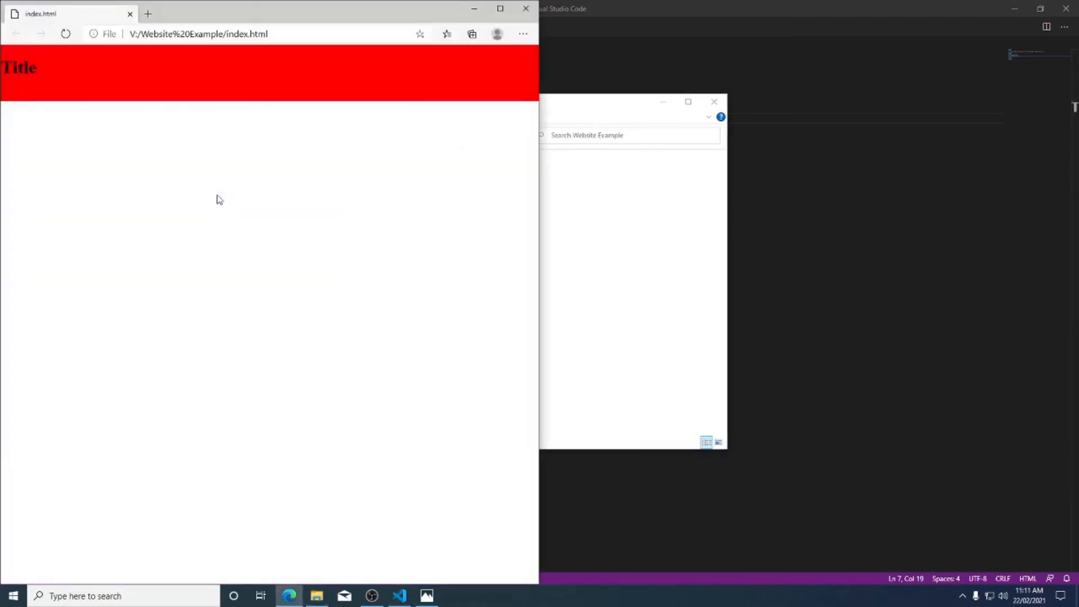
double_click(19, 67)
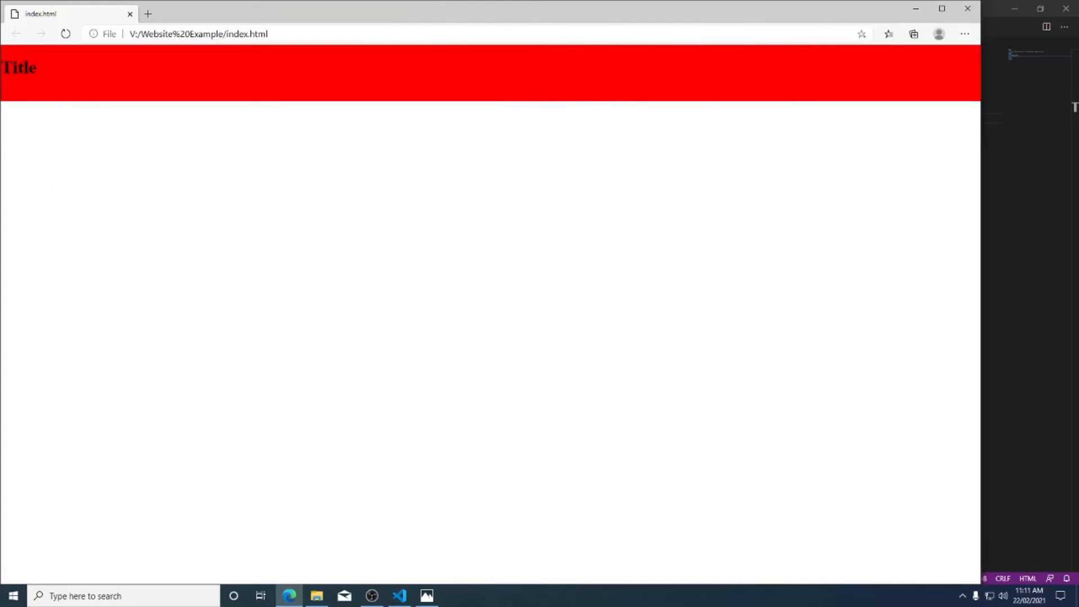
mouse_move(817, 72)
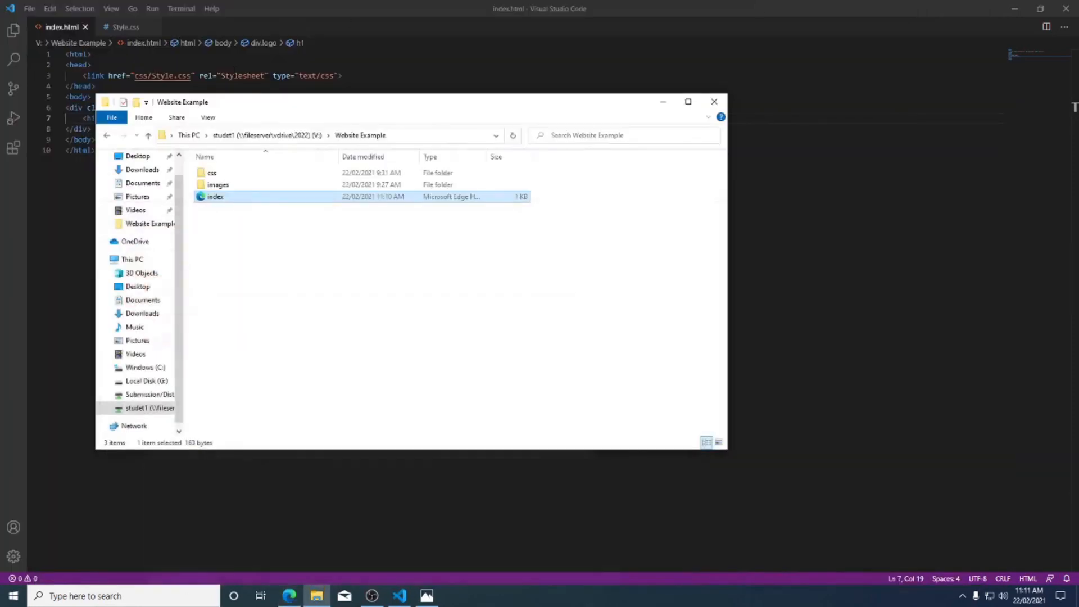
Add 'text-align: center;' to the .logo rule in Style.css and save it.
left_click(124, 27)
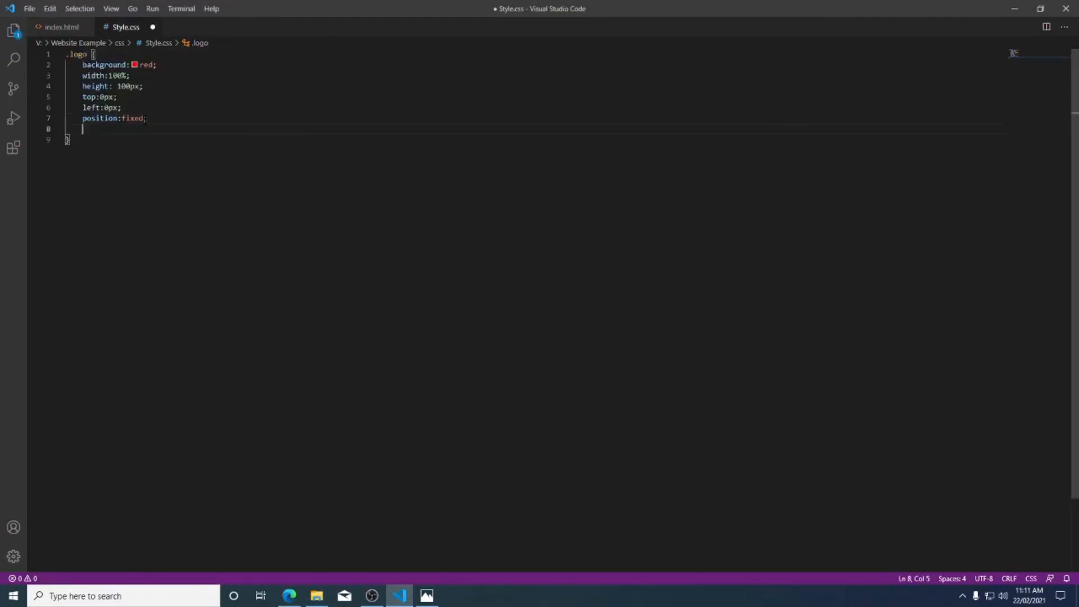
type("tex")
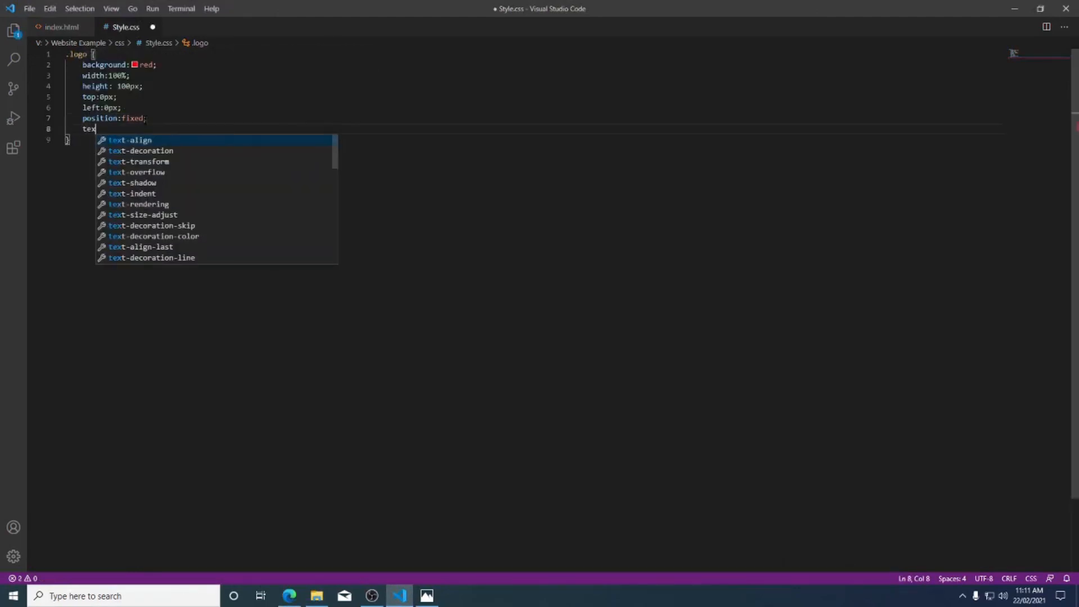
type("t-align: center;")
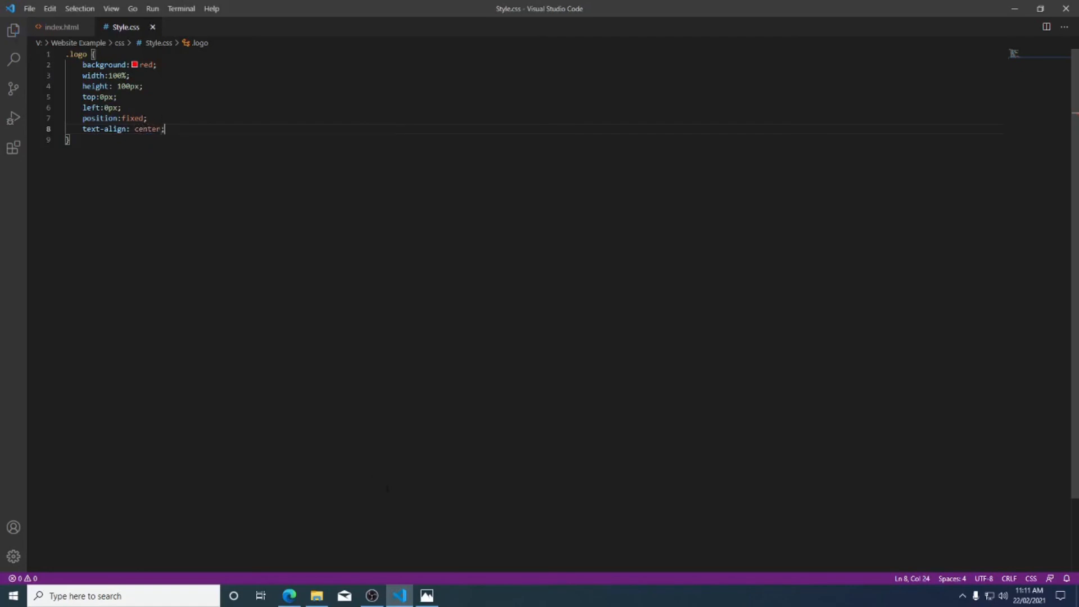
Reload the page in Edge to see Title centred in the red bar, then return to VS Code.
left_click(289, 596)
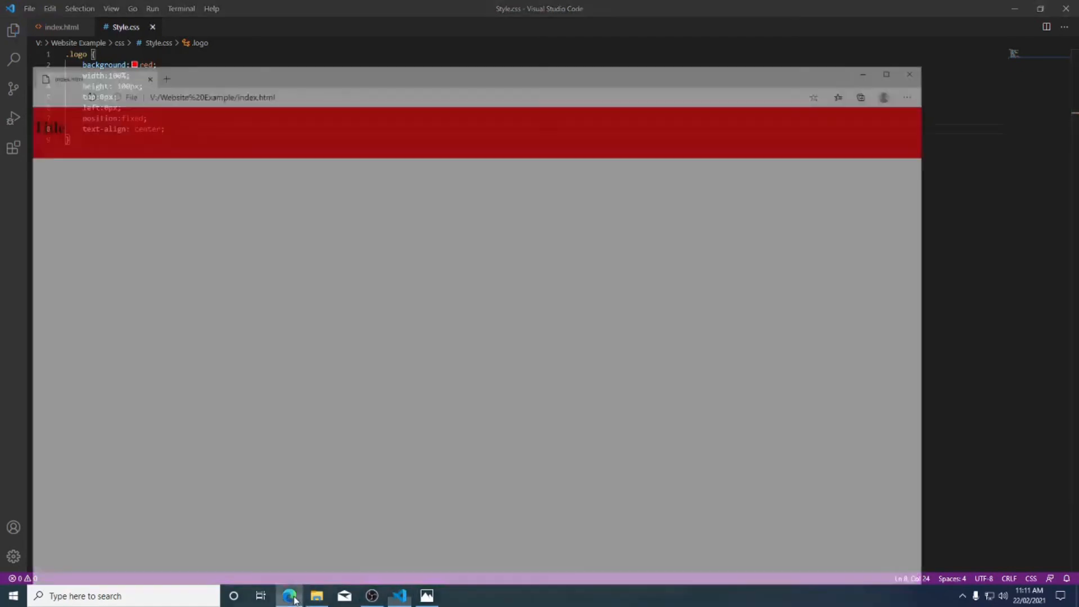
left_click(289, 596)
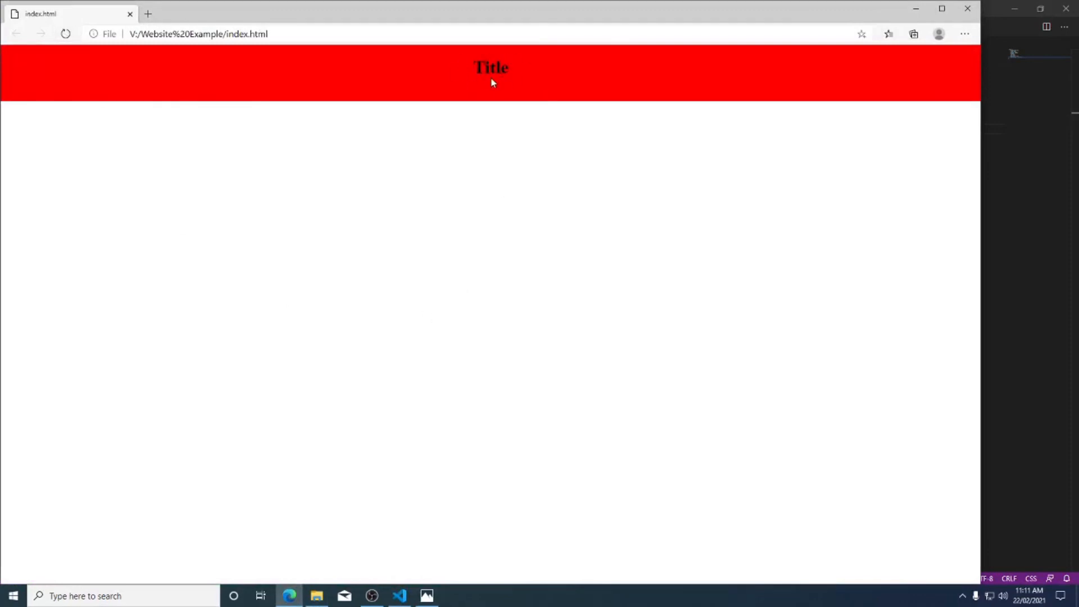
mouse_move(448, 597)
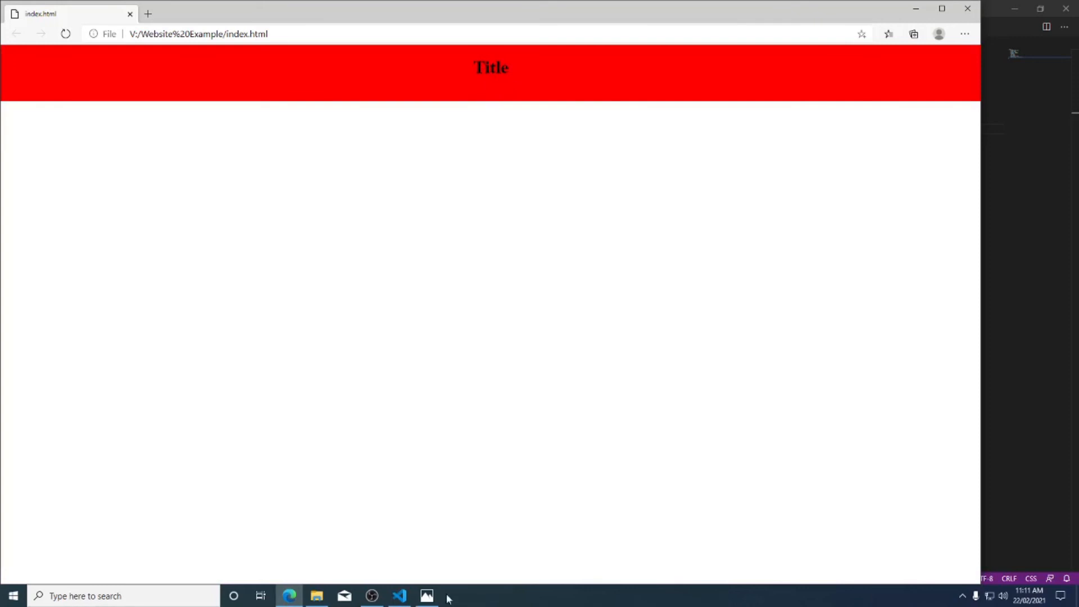
left_click(398, 596)
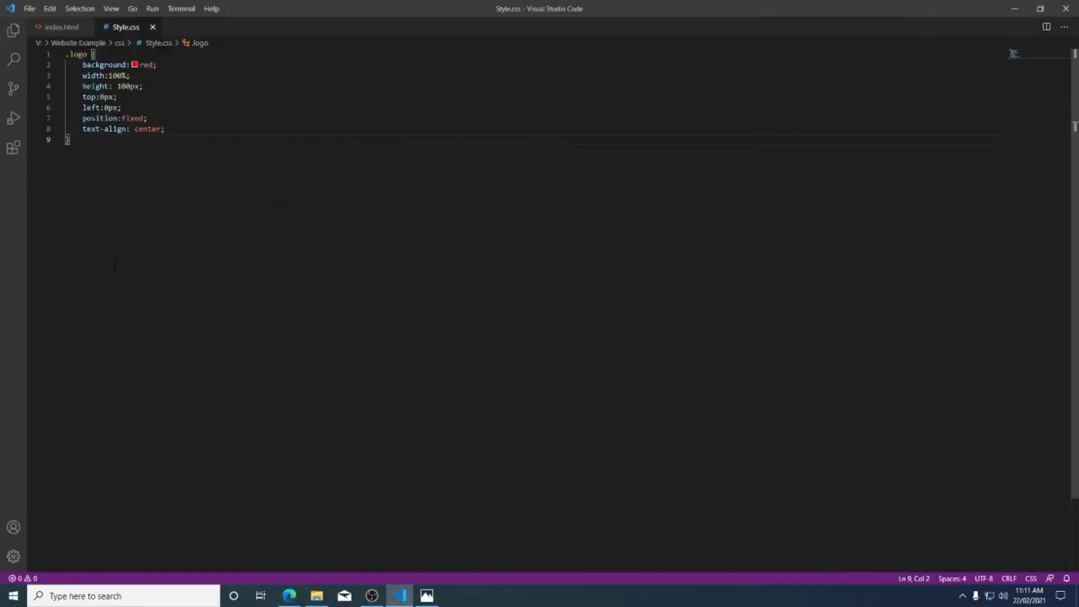